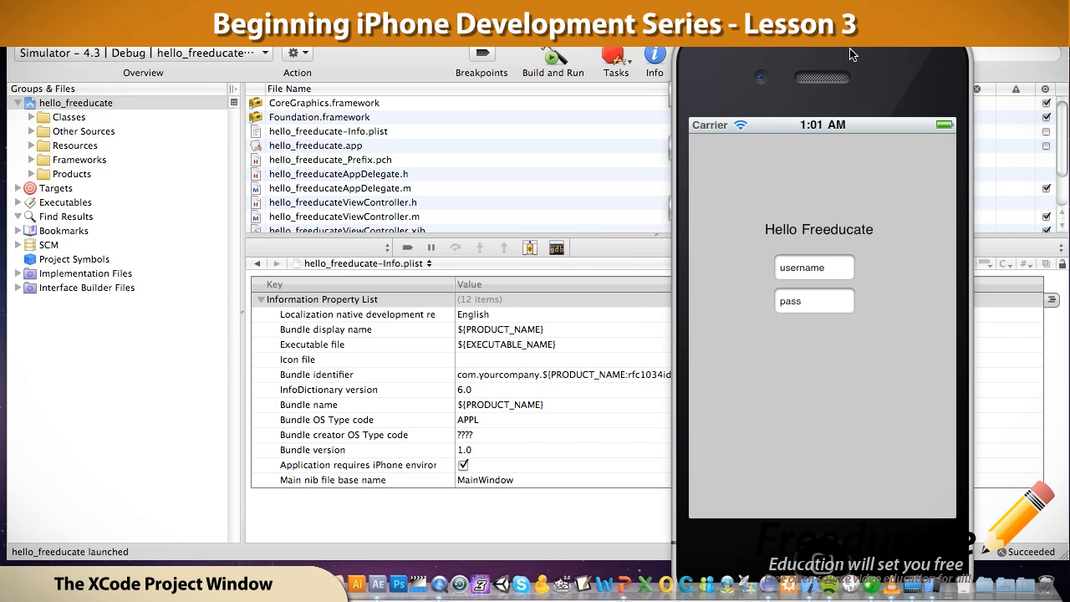
{"action": "mouse_move", "coordinate": [772, 243]}
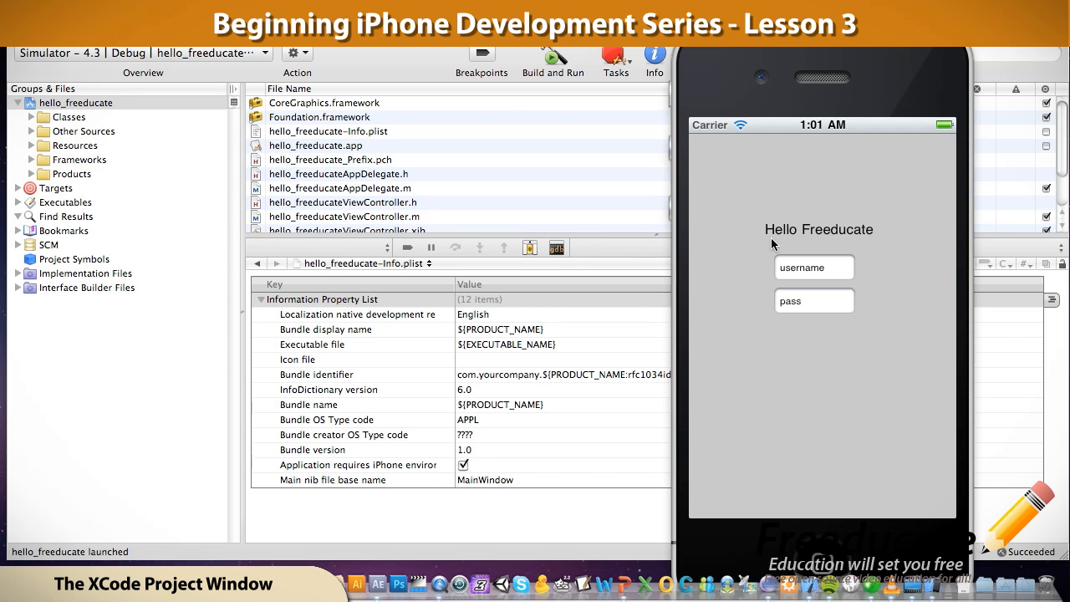
{"action": "mouse_move", "coordinate": [834, 251]}
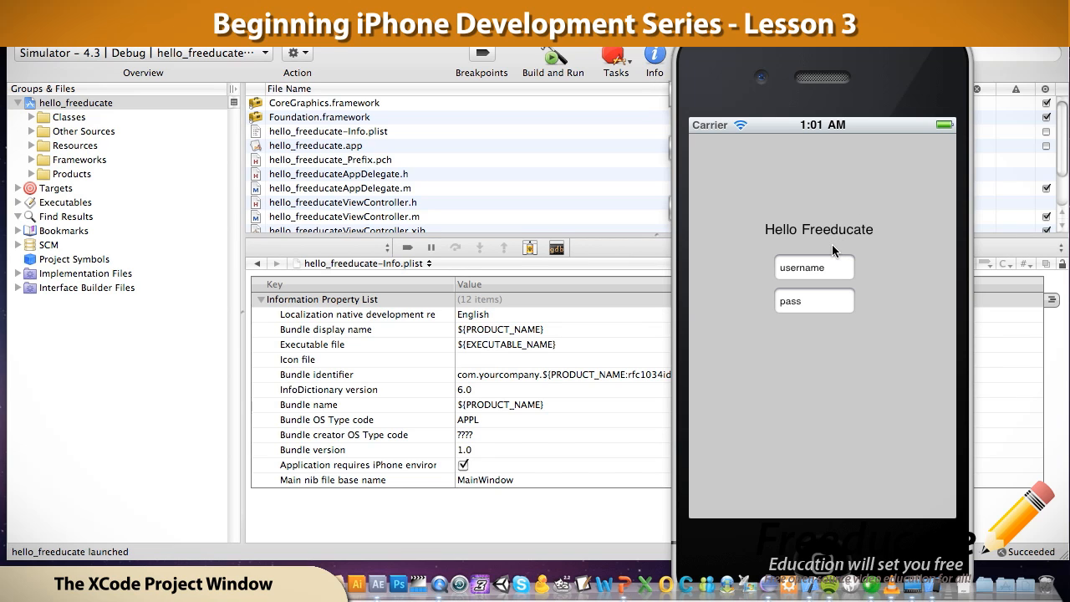
{"action": "mouse_move", "coordinate": [825, 276]}
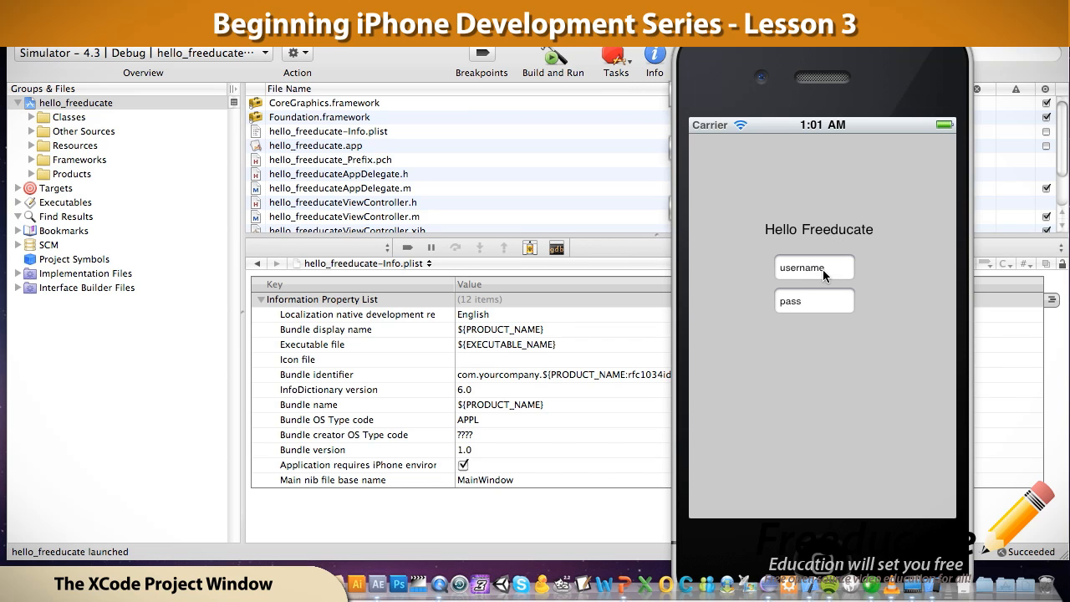
{"action": "mouse_move", "coordinate": [801, 278]}
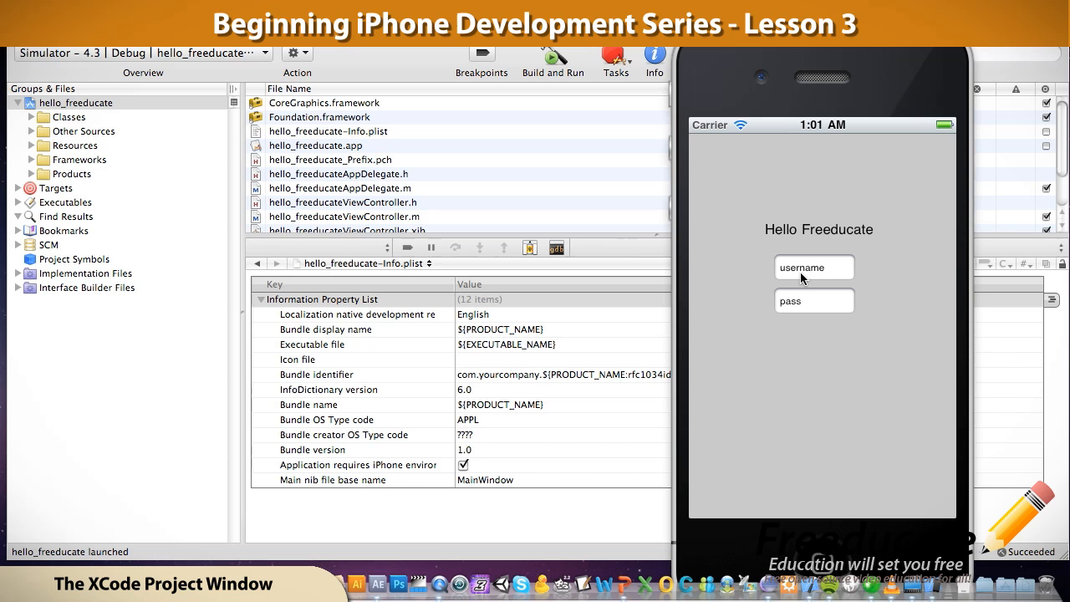
{"action": "mouse_move", "coordinate": [797, 281]}
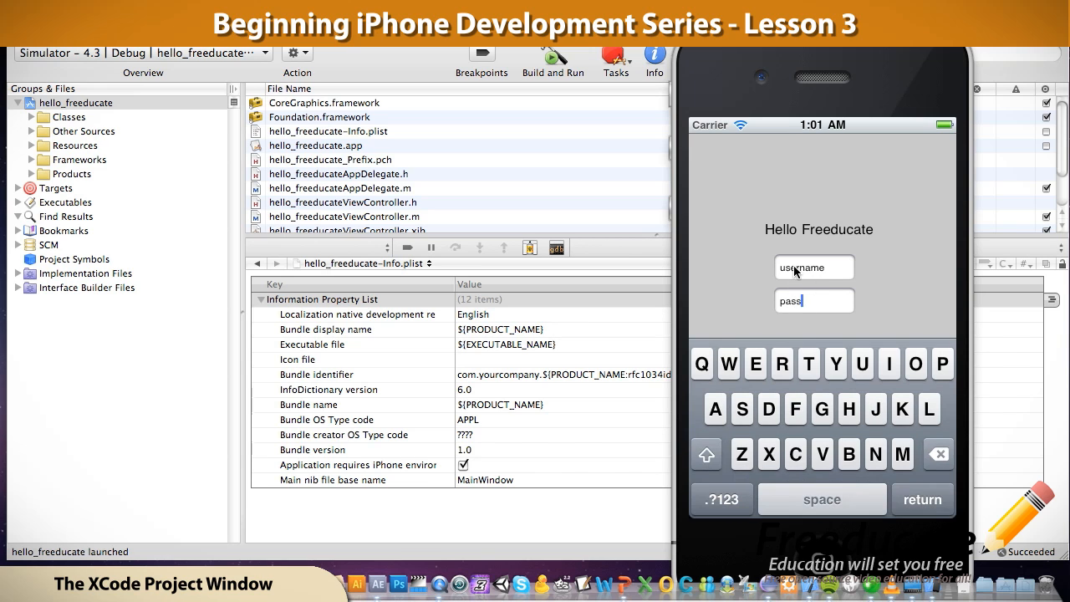
{"action": "type", "text": "fgg"}
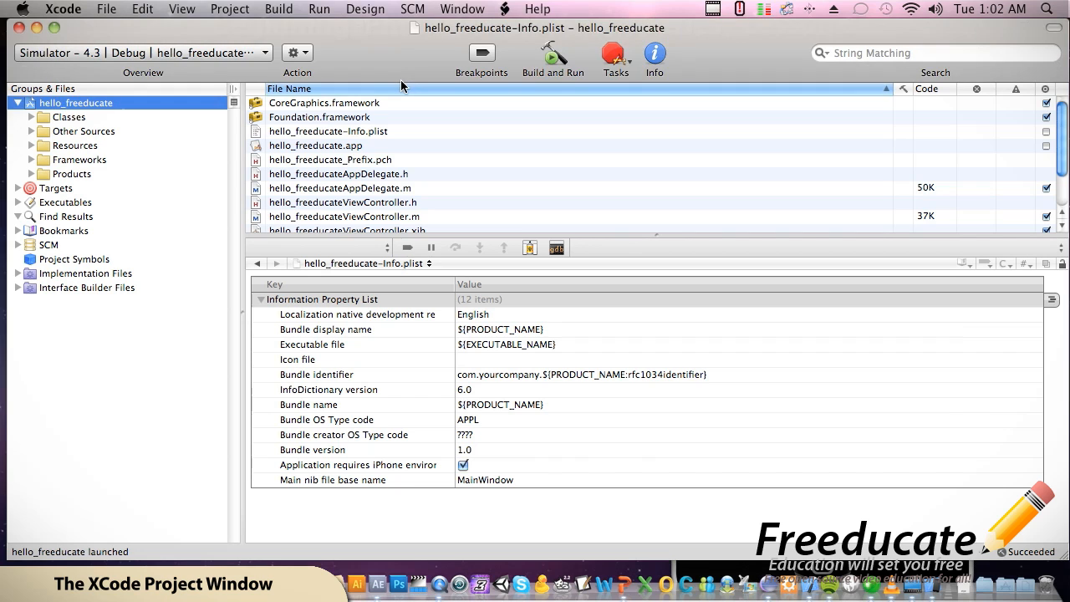
{"action": "mouse_move", "coordinate": [200, 122]}
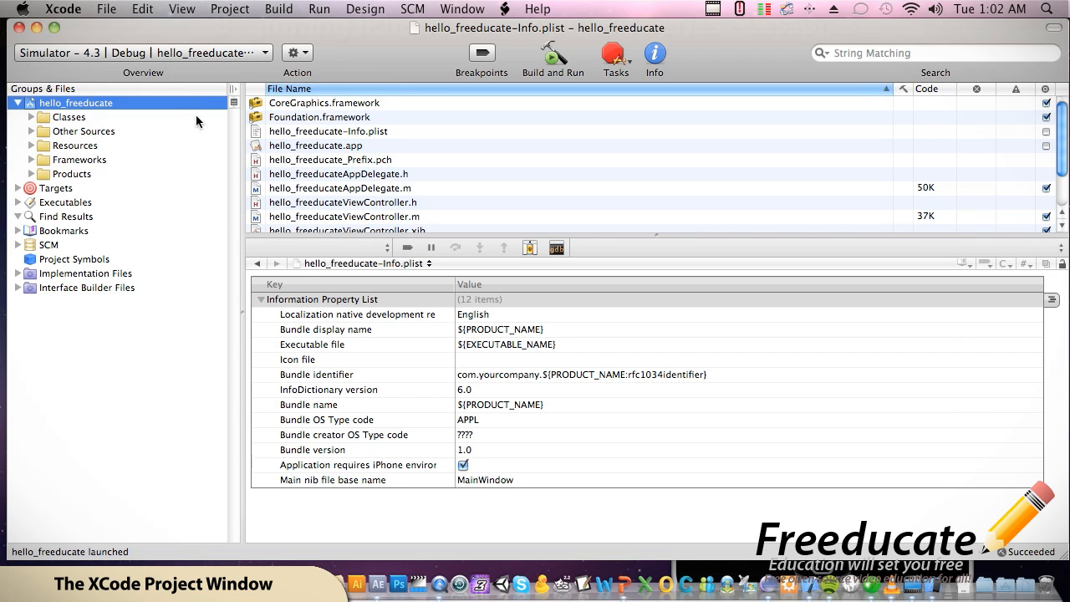
{"action": "mouse_move", "coordinate": [364, 300]}
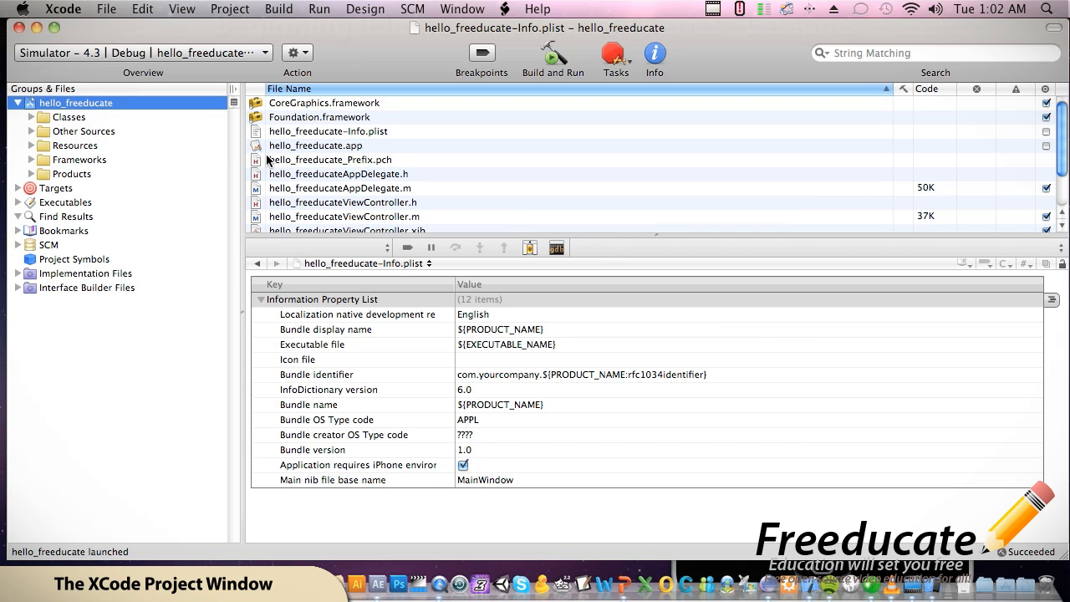
{"action": "mouse_move", "coordinate": [196, 81]}
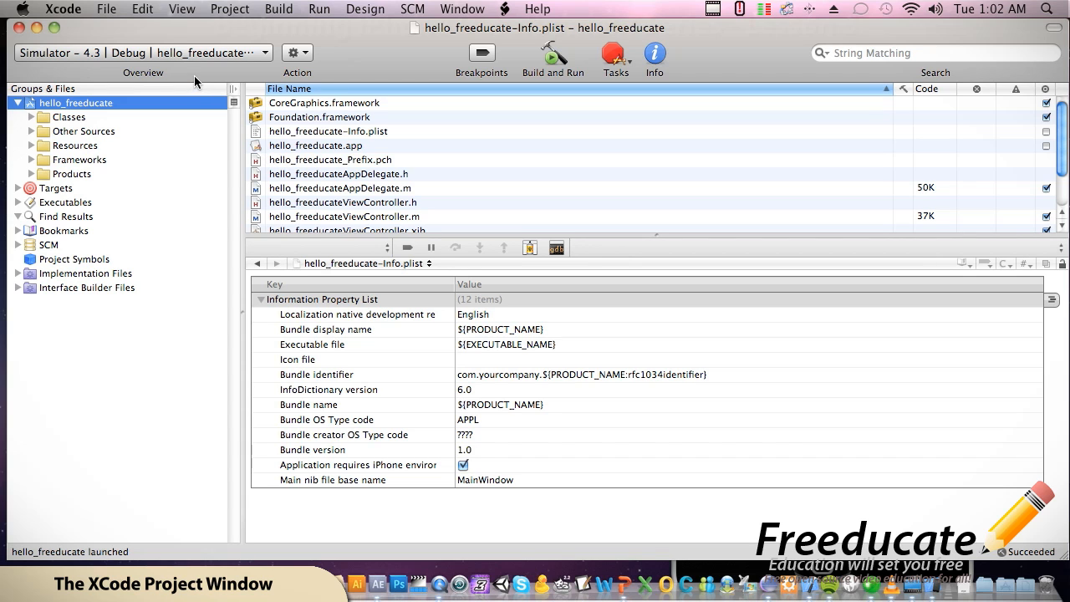
{"action": "mouse_move", "coordinate": [77, 26]}
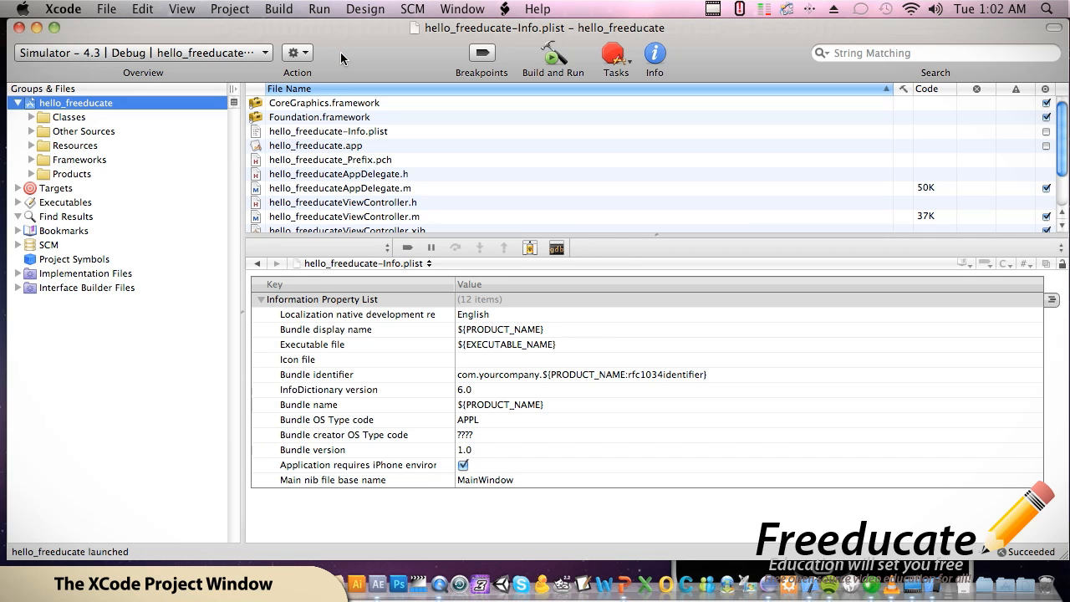
{"action": "mouse_move", "coordinate": [349, 74]}
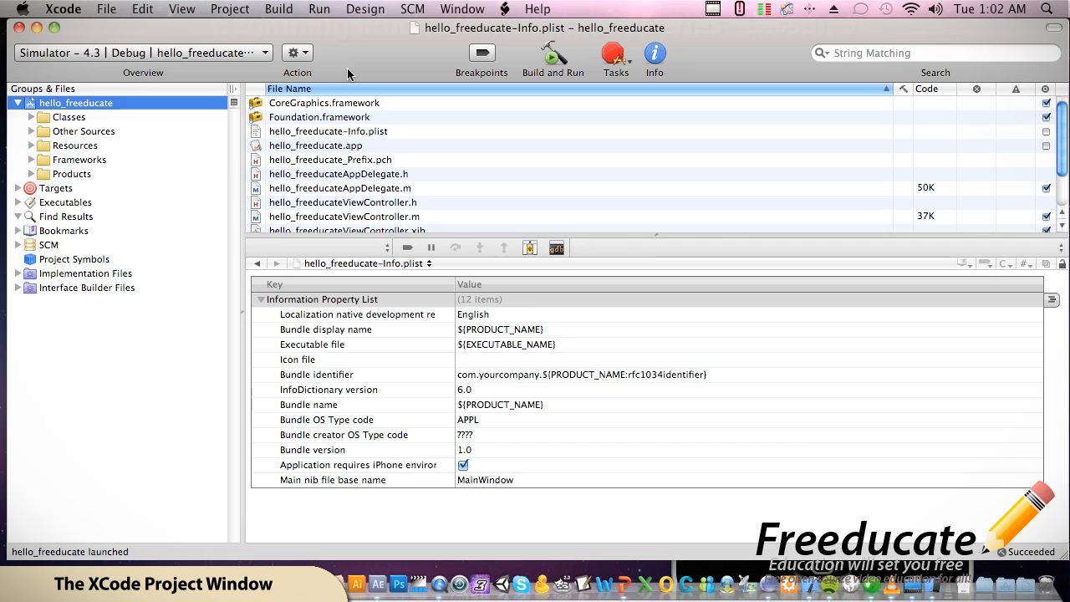
{"action": "mouse_move", "coordinate": [690, 61]}
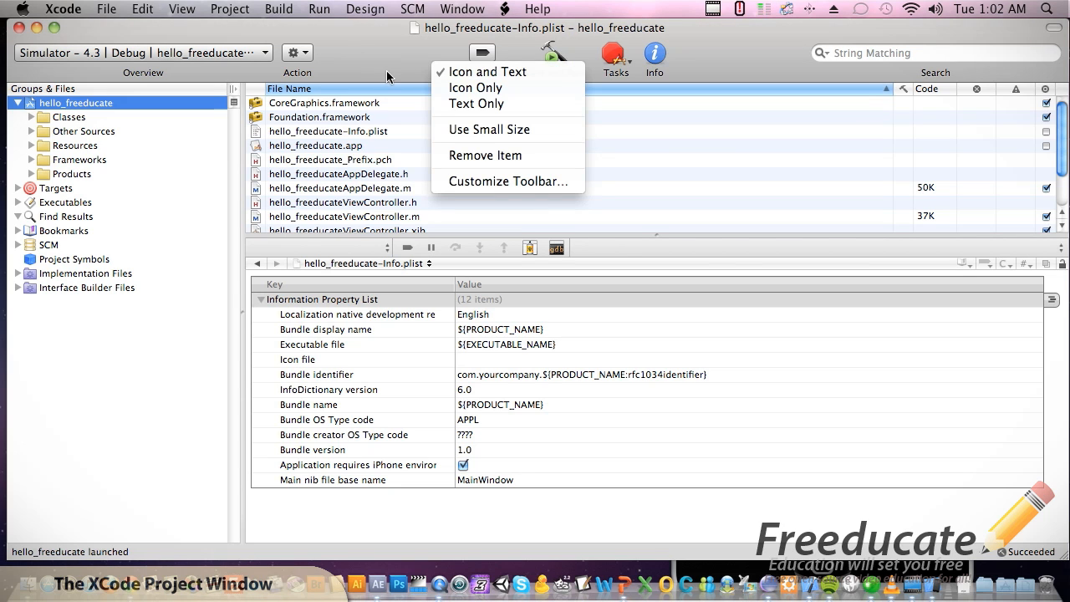
{"action": "mouse_move", "coordinate": [792, 72]}
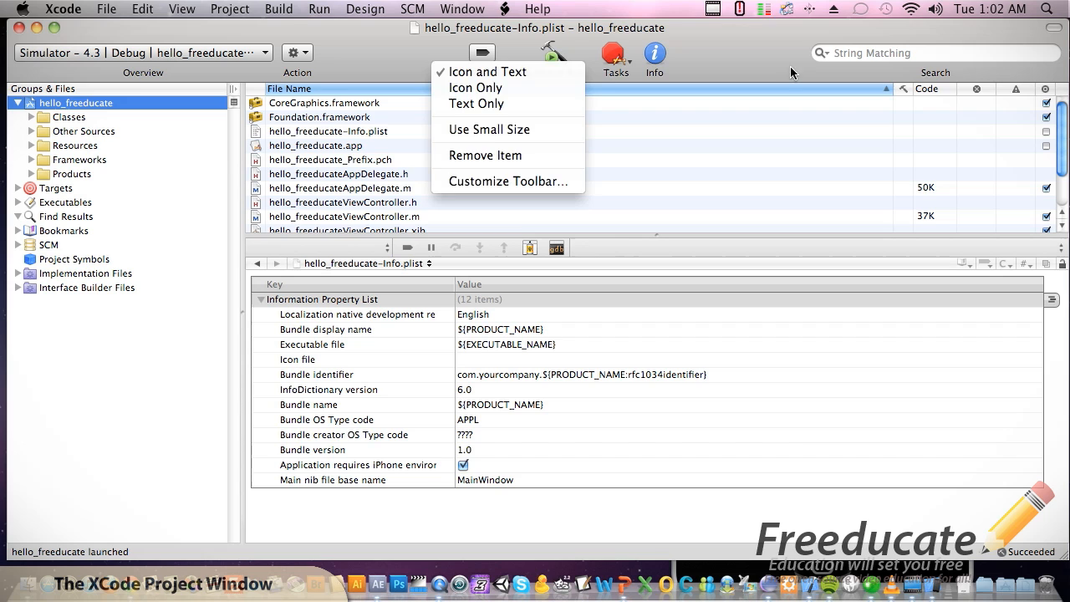
{"action": "left_click", "coordinate": [487, 71]}
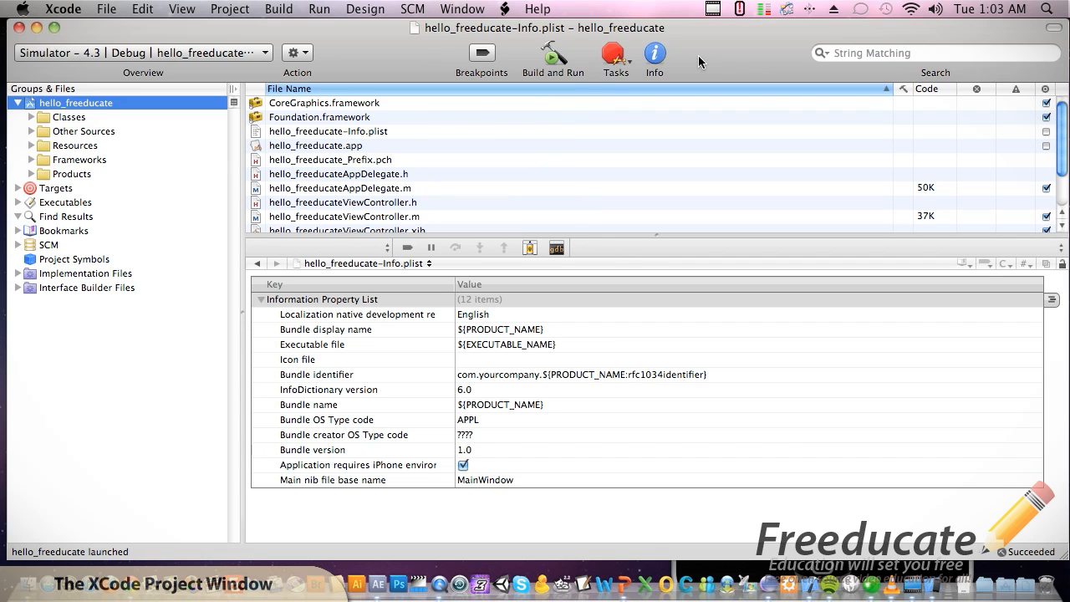
{"action": "mouse_move", "coordinate": [363, 54]}
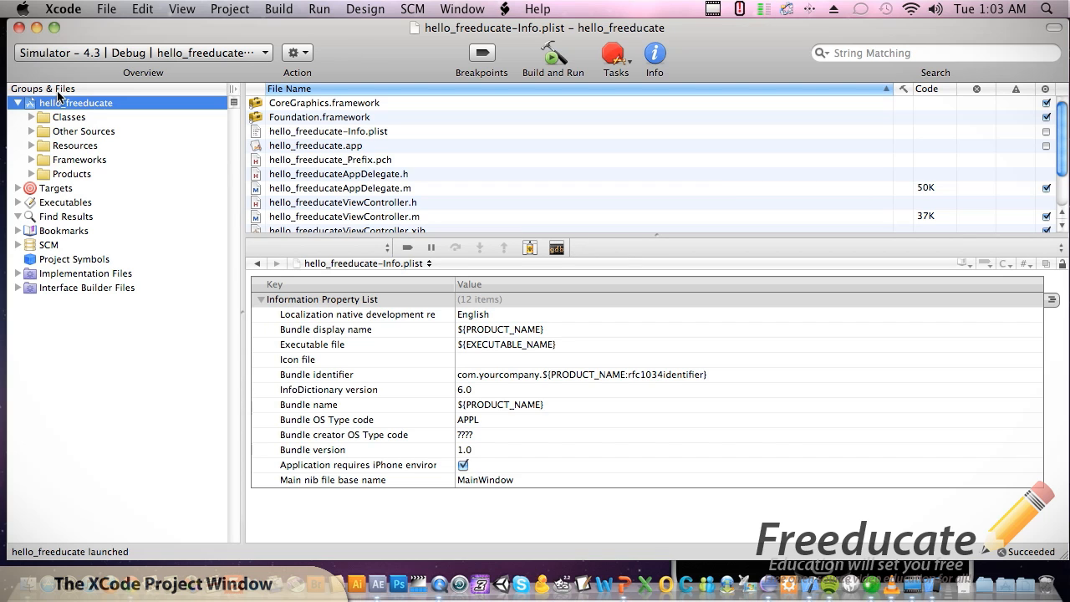
{"action": "mouse_move", "coordinate": [405, 142]}
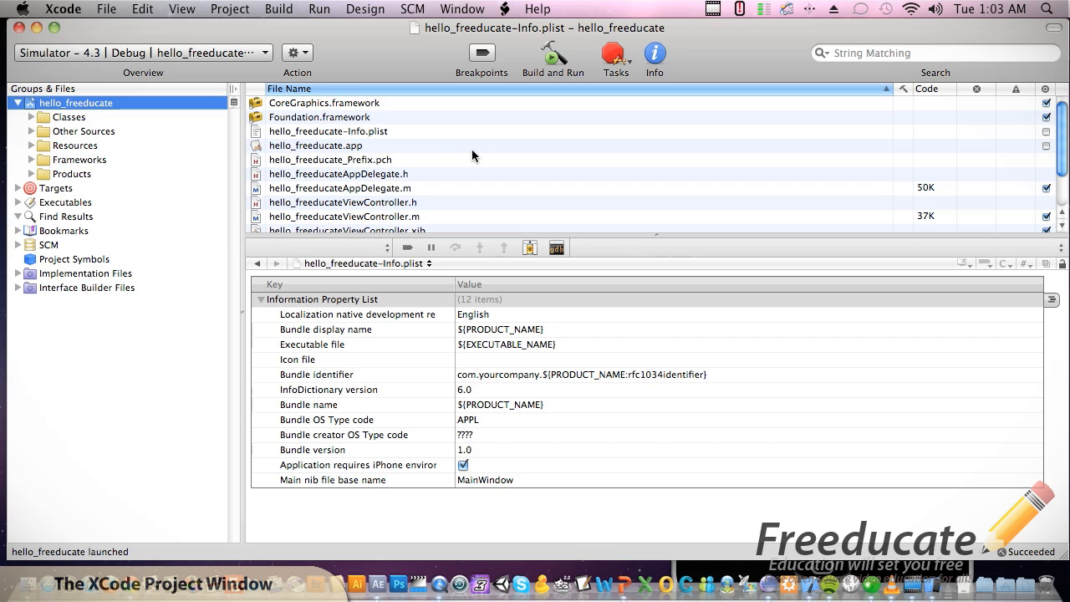
{"action": "mouse_move", "coordinate": [372, 381]}
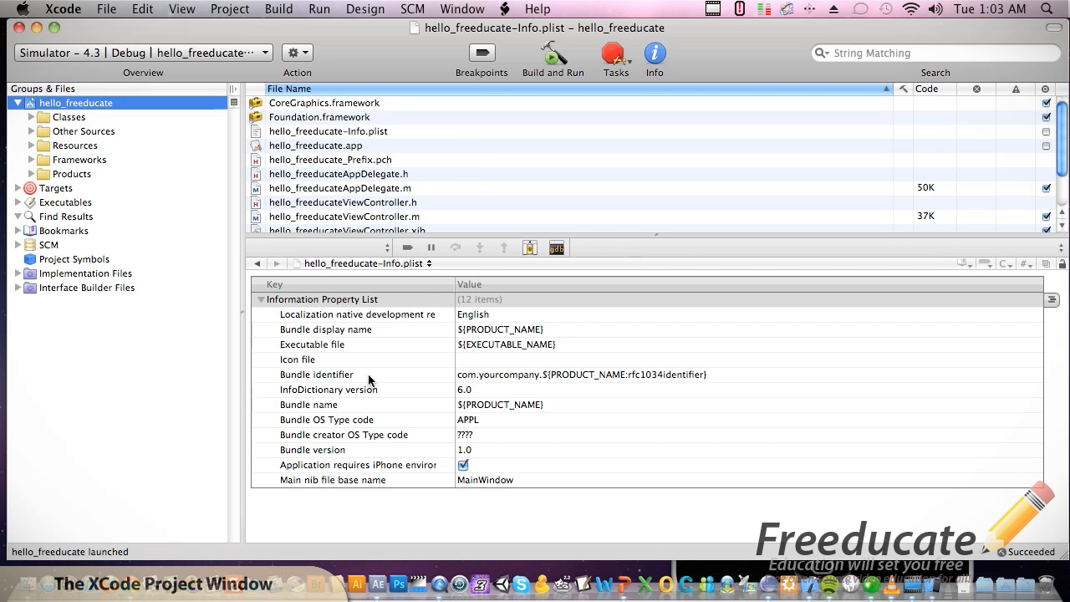
{"action": "mouse_move", "coordinate": [145, 134]}
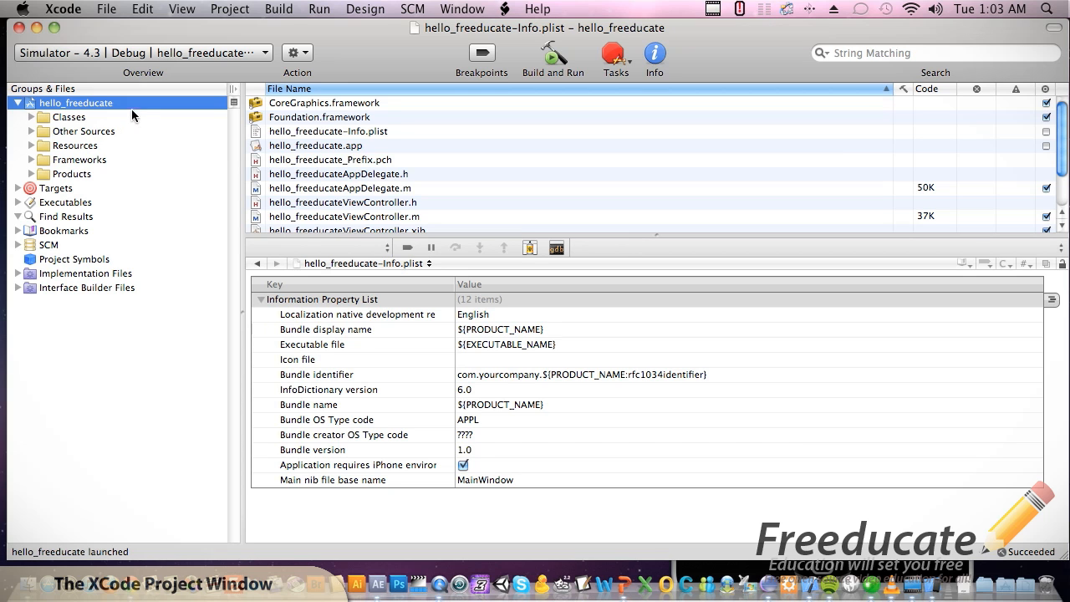
- Scroll the detail view and select the hello_freeducate.app product
{"action": "scroll", "scroll_direction": "down", "scroll_amount": 3}
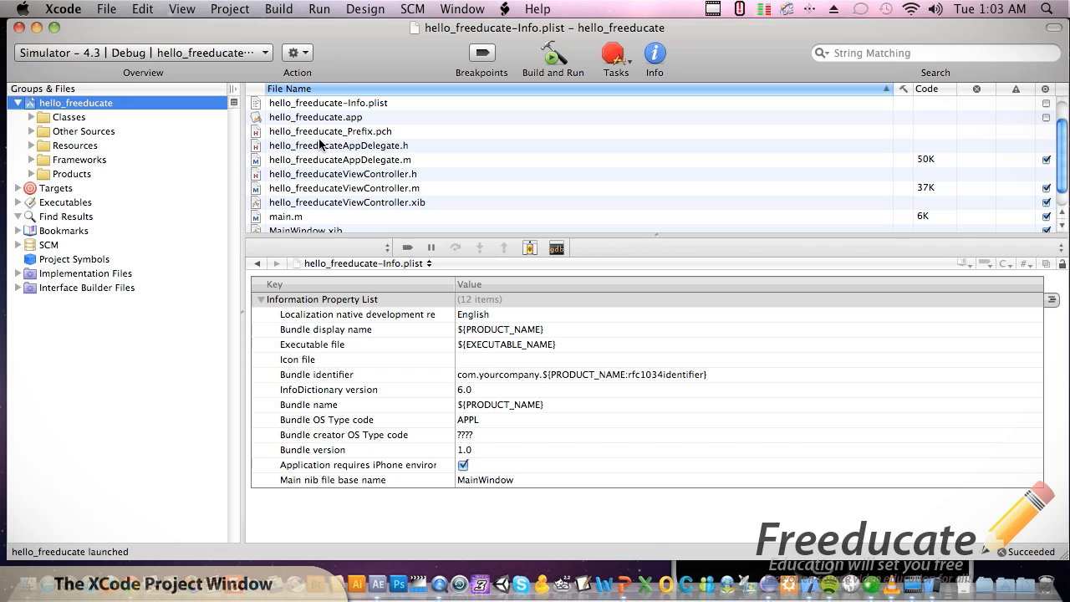
{"action": "left_click", "coordinate": [315, 116]}
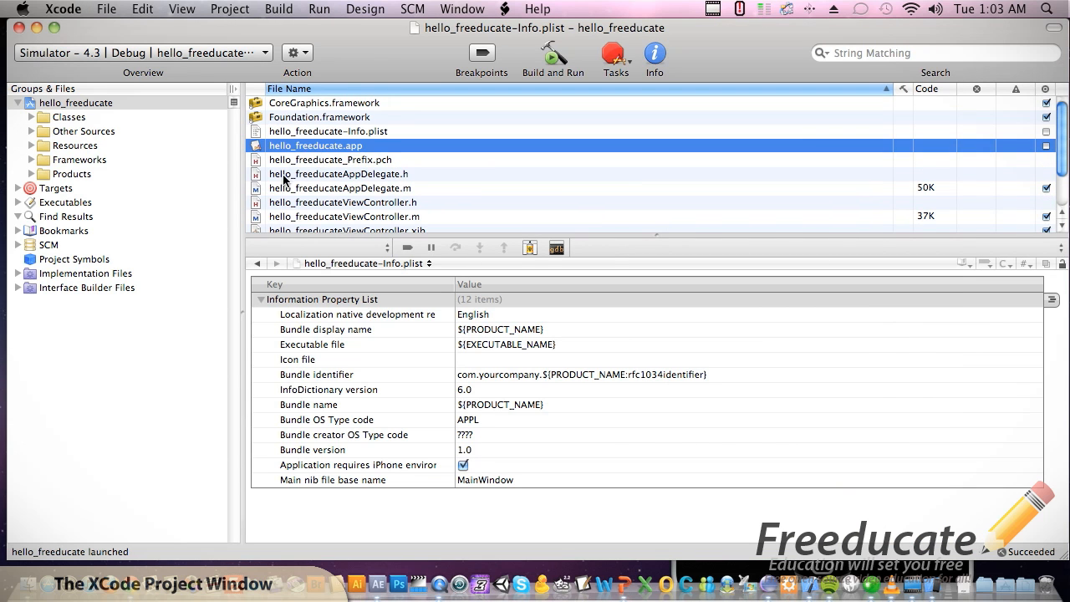
{"action": "mouse_move", "coordinate": [77, 159]}
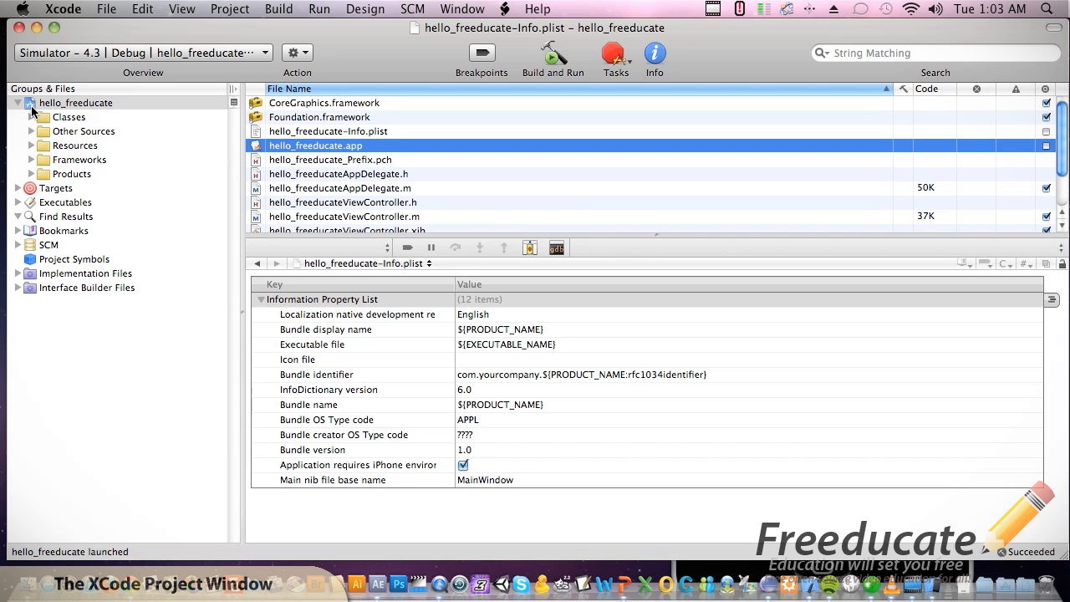
- Expand Classes, open hello_freeducateAppDelegate.h, and list only the Classes group's files
{"action": "left_click", "coordinate": [19, 116]}
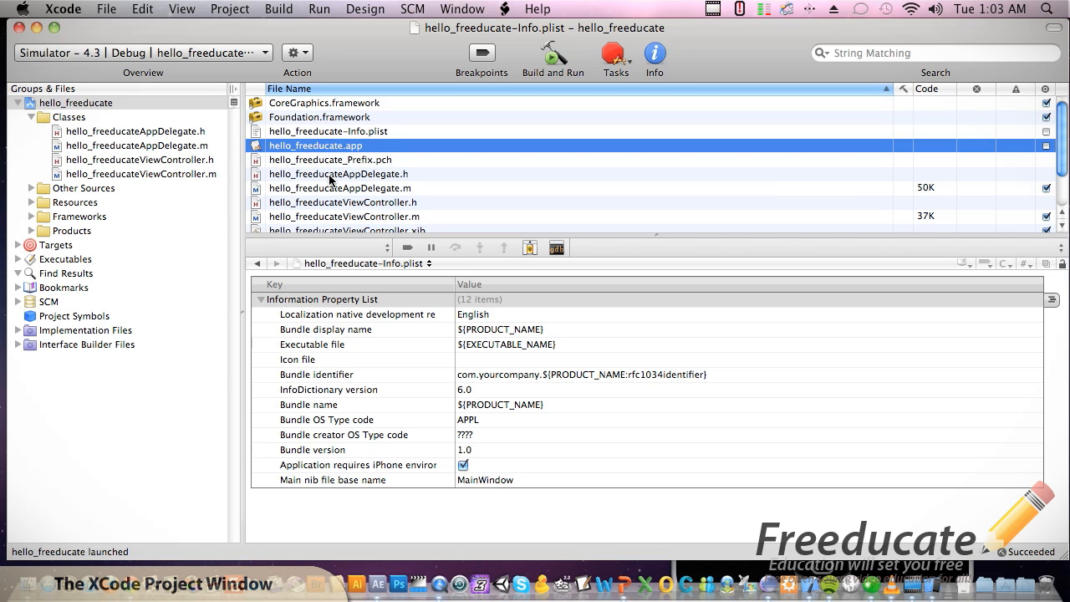
{"action": "left_click", "coordinate": [339, 174]}
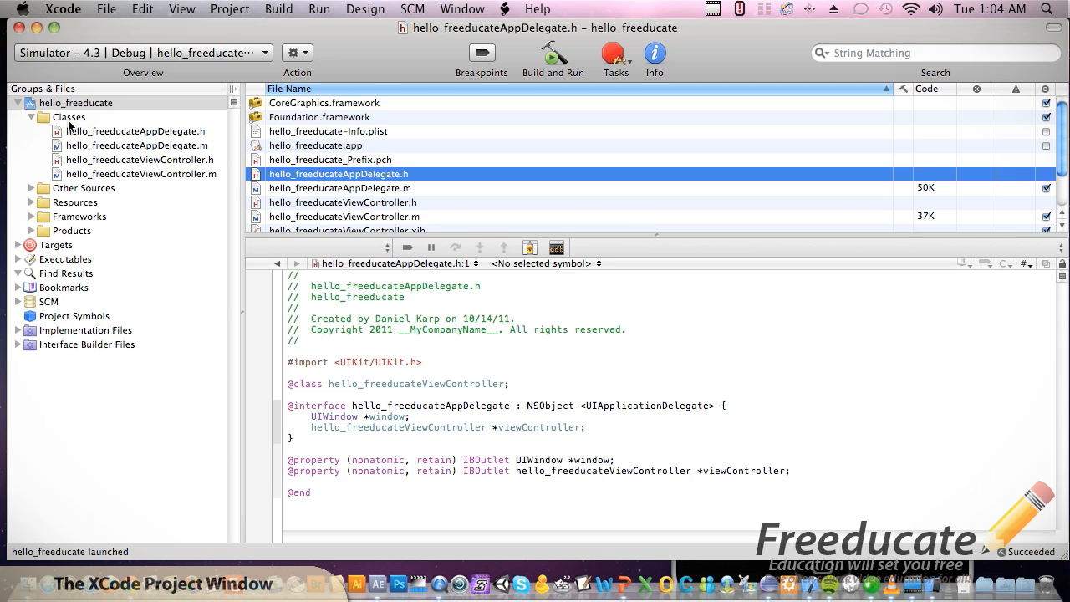
{"action": "left_click", "coordinate": [68, 117]}
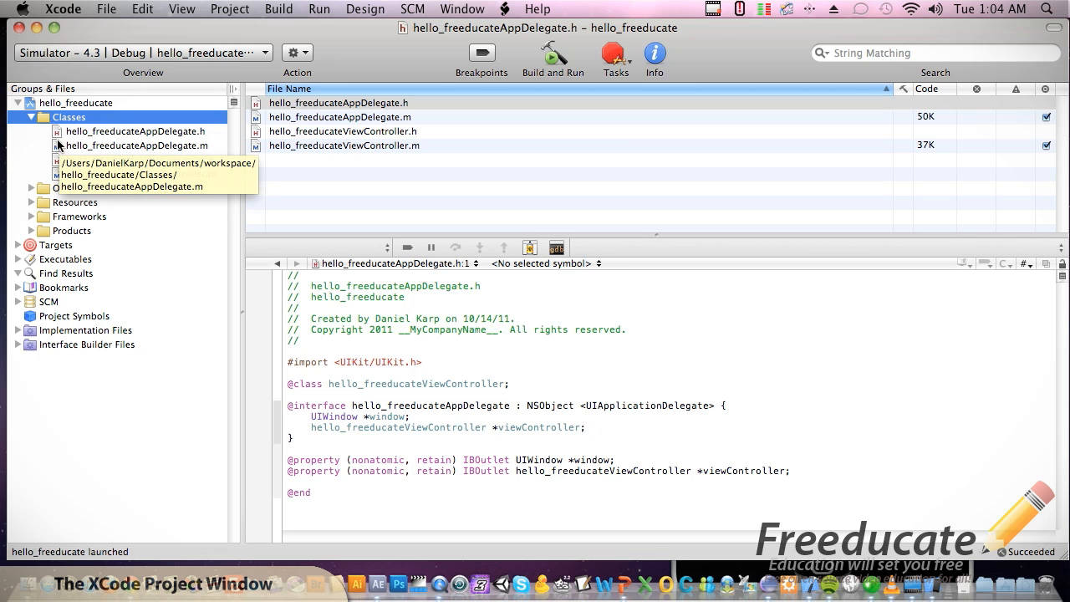
- View main.m and the prefix header from Other Sources, then list Resources' files
{"action": "left_click", "coordinate": [83, 187]}
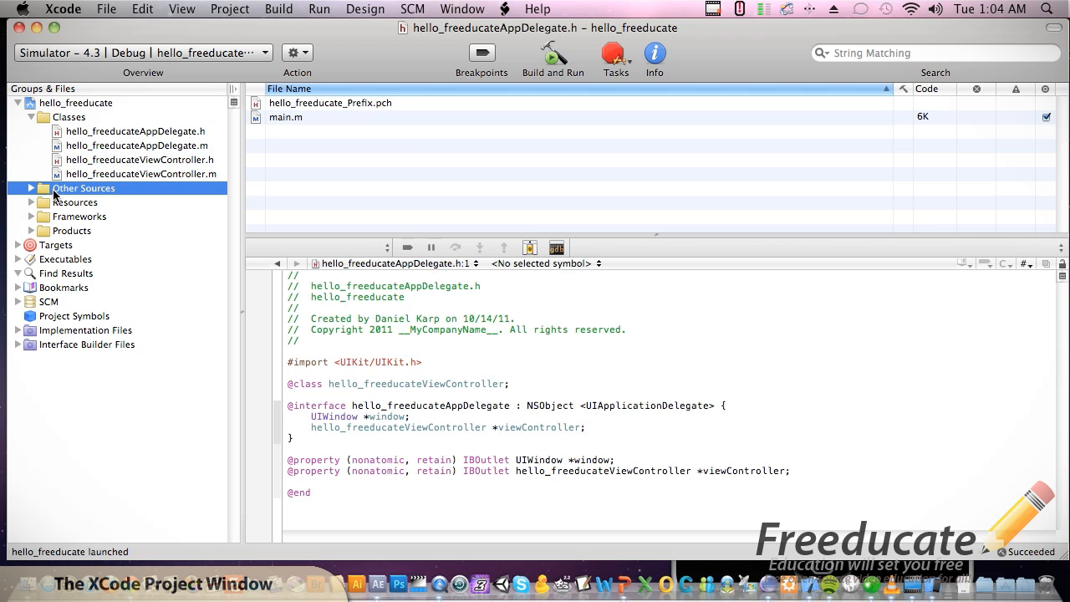
{"action": "mouse_move", "coordinate": [99, 200]}
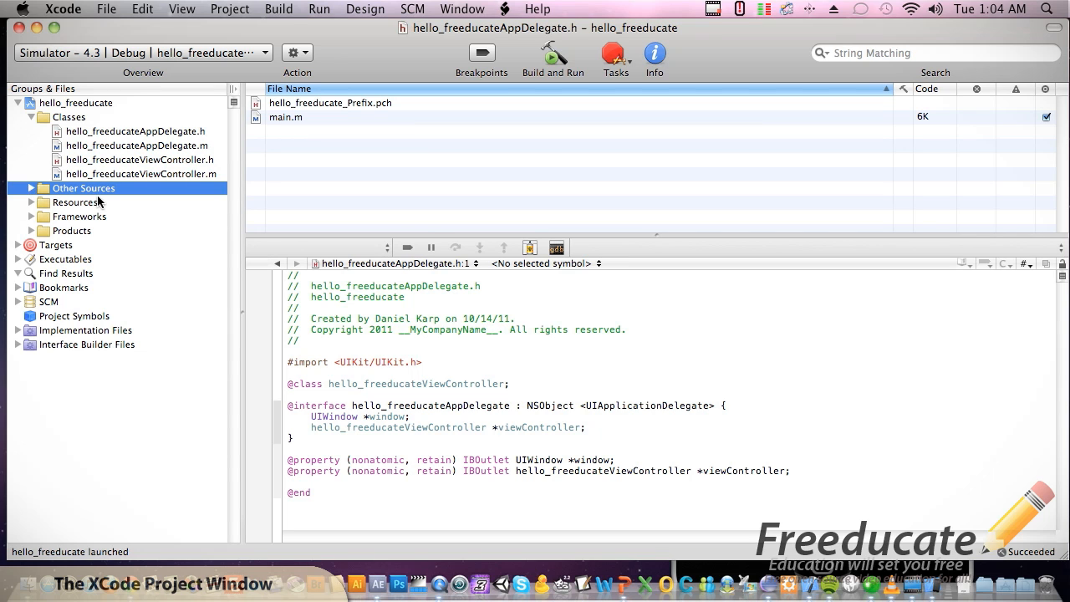
{"action": "mouse_move", "coordinate": [290, 123]}
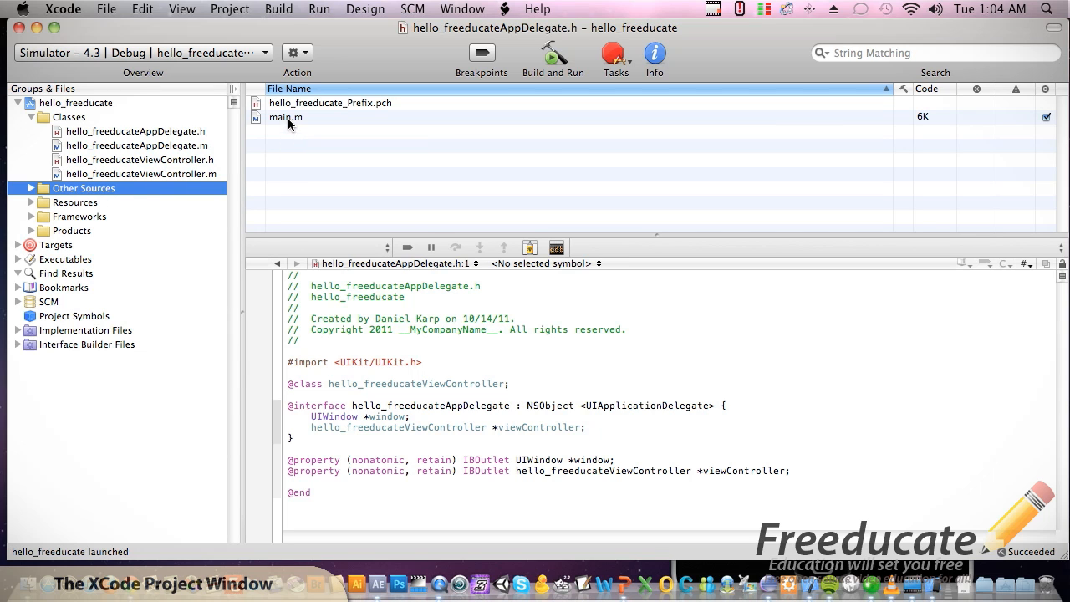
{"action": "mouse_move", "coordinate": [294, 118]}
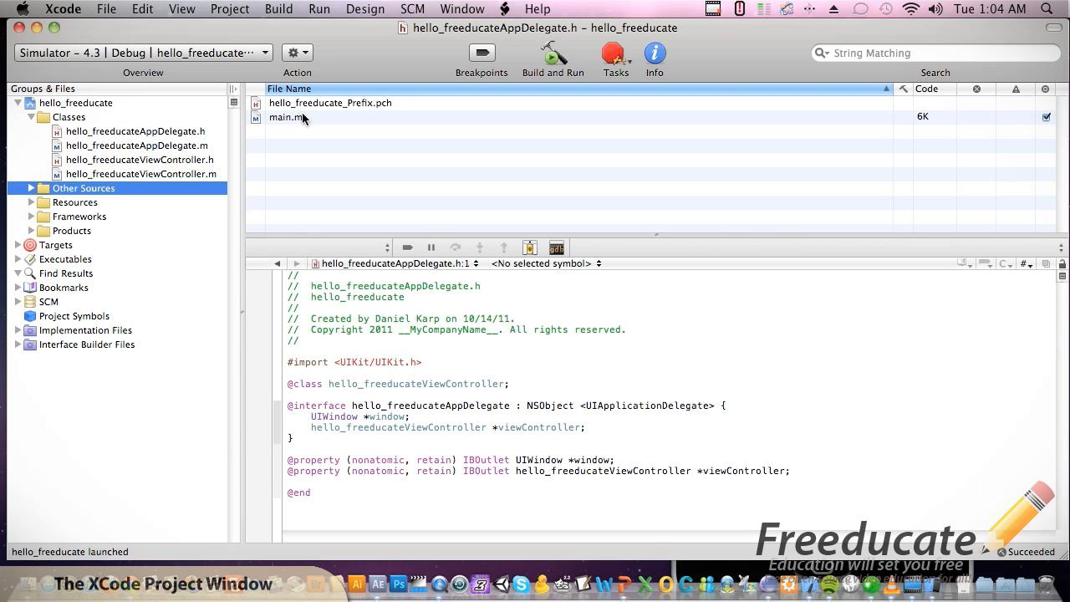
{"action": "left_click", "coordinate": [287, 117]}
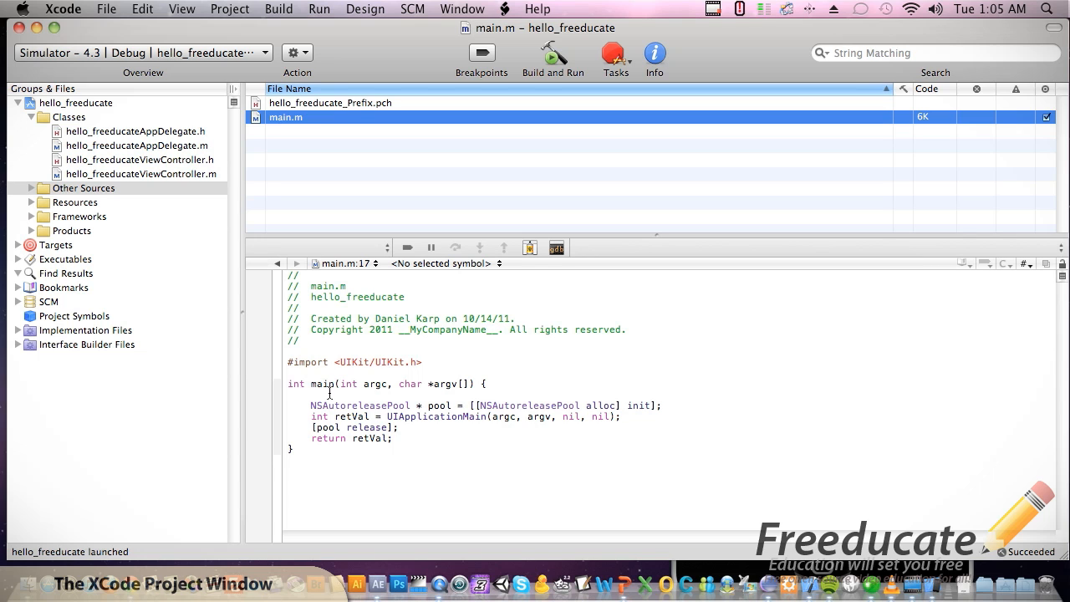
{"action": "mouse_move", "coordinate": [120, 188]}
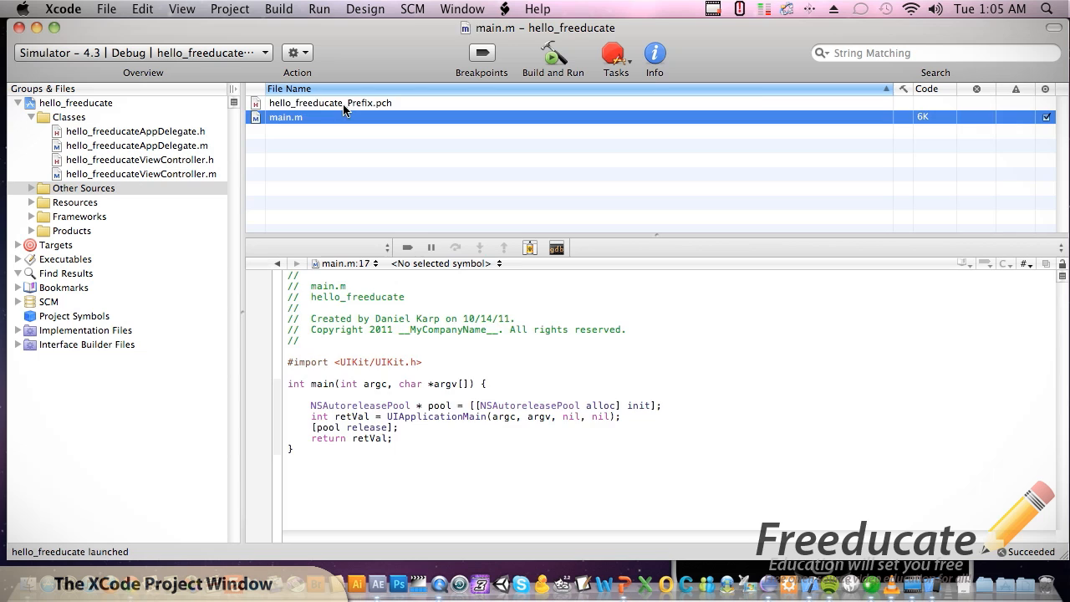
{"action": "left_click", "coordinate": [330, 102]}
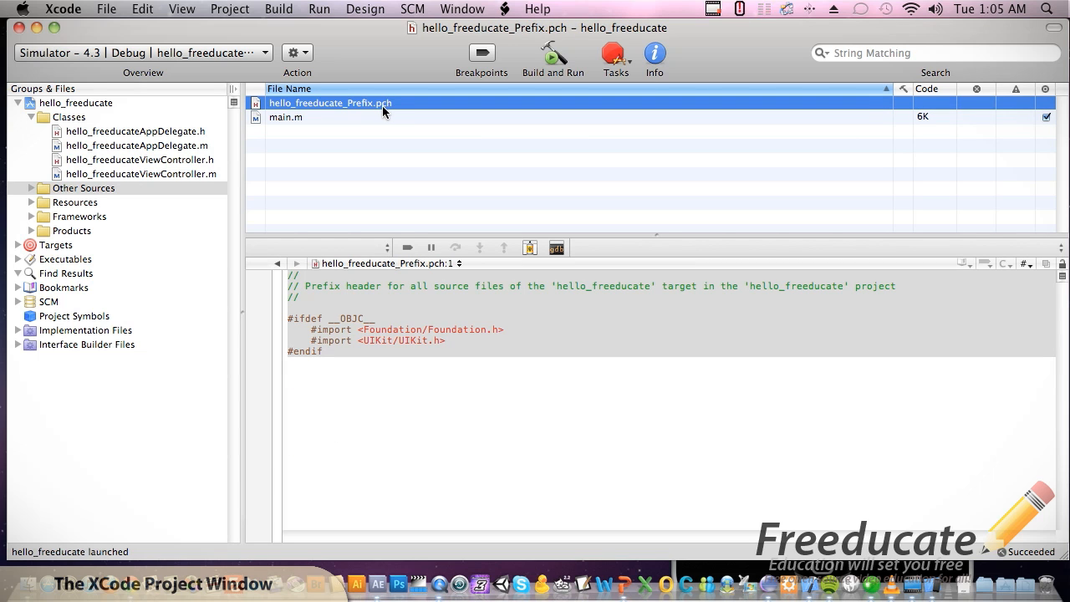
{"action": "mouse_move", "coordinate": [389, 111]}
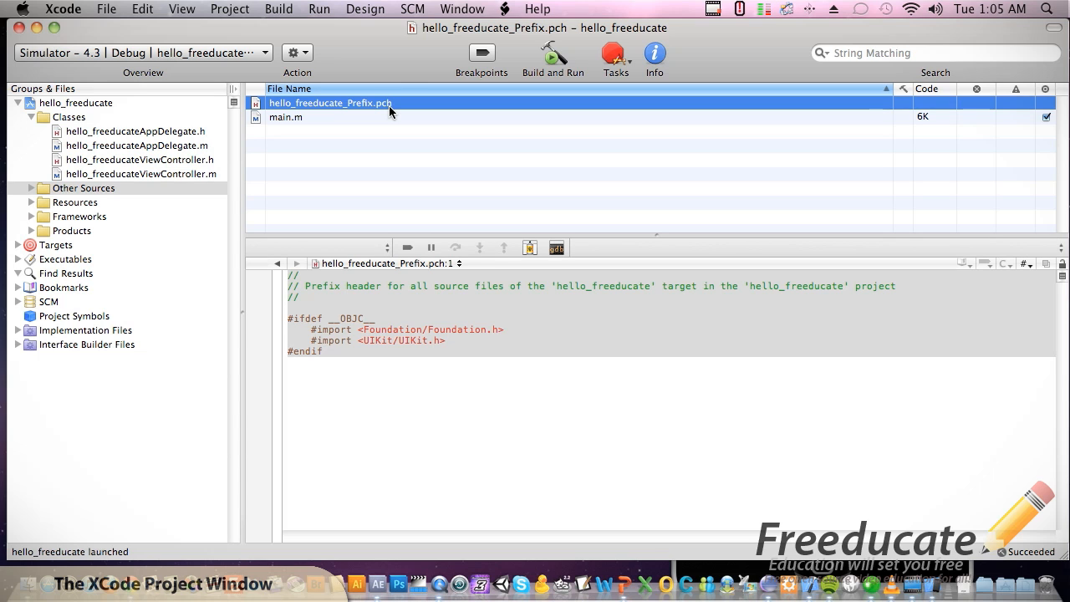
{"action": "mouse_move", "coordinate": [382, 117]}
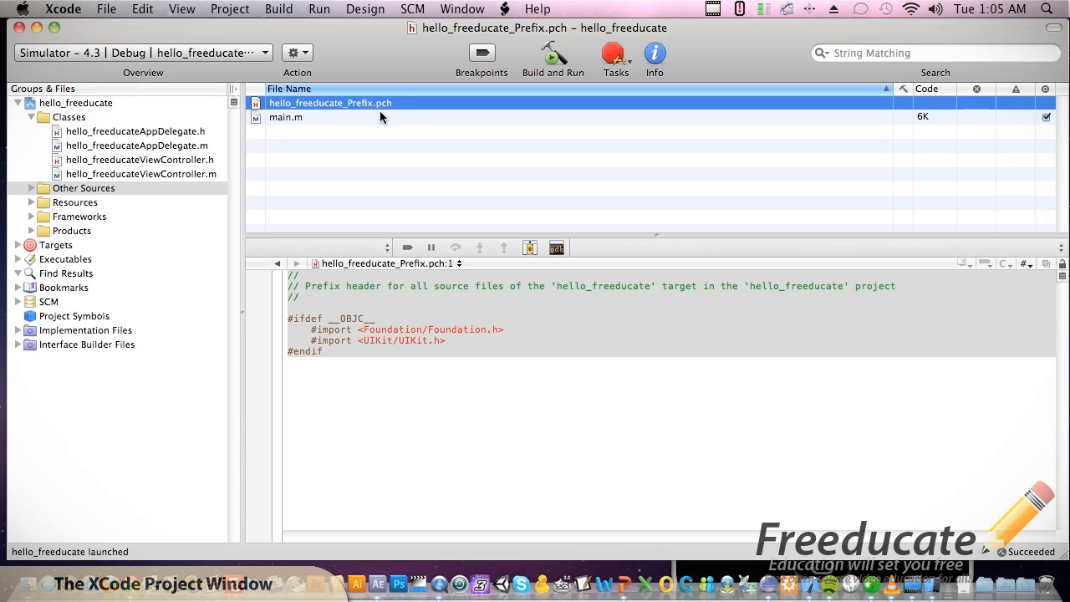
{"action": "left_click", "coordinate": [286, 117]}
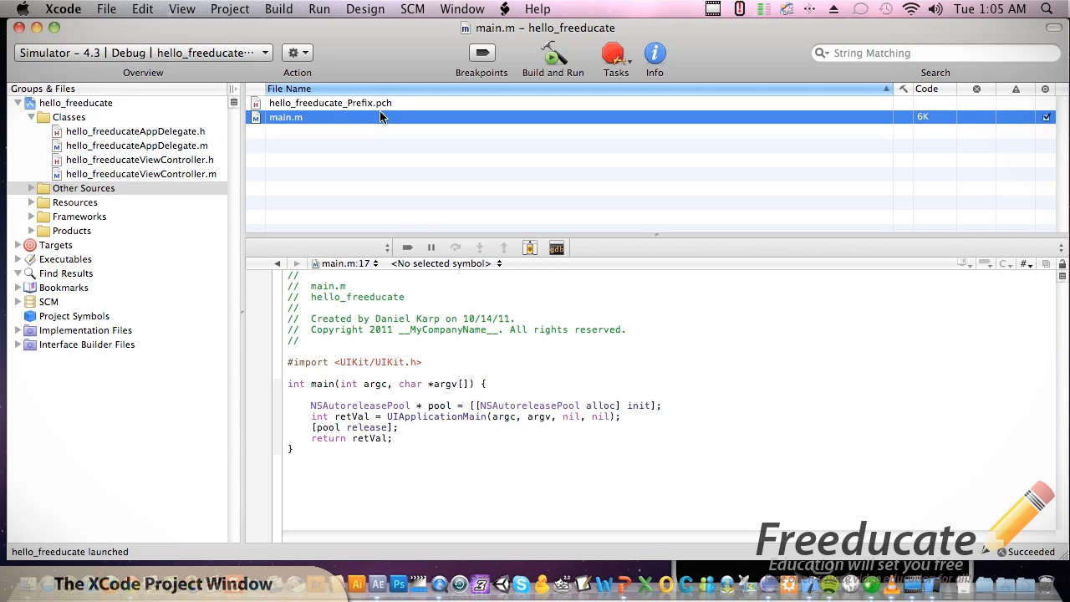
{"action": "mouse_move", "coordinate": [376, 117]}
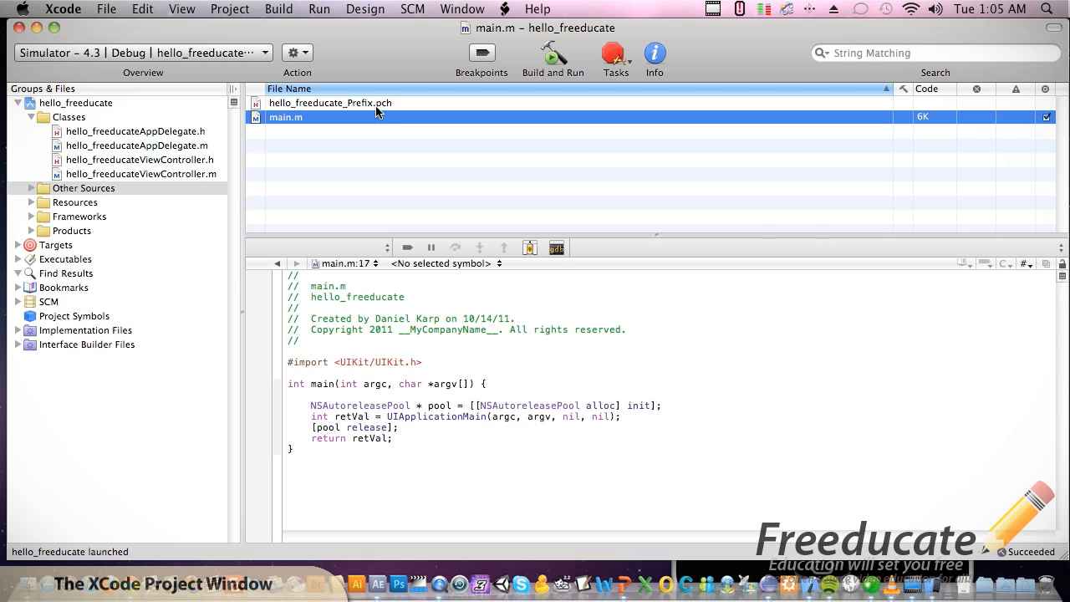
{"action": "mouse_move", "coordinate": [375, 113]}
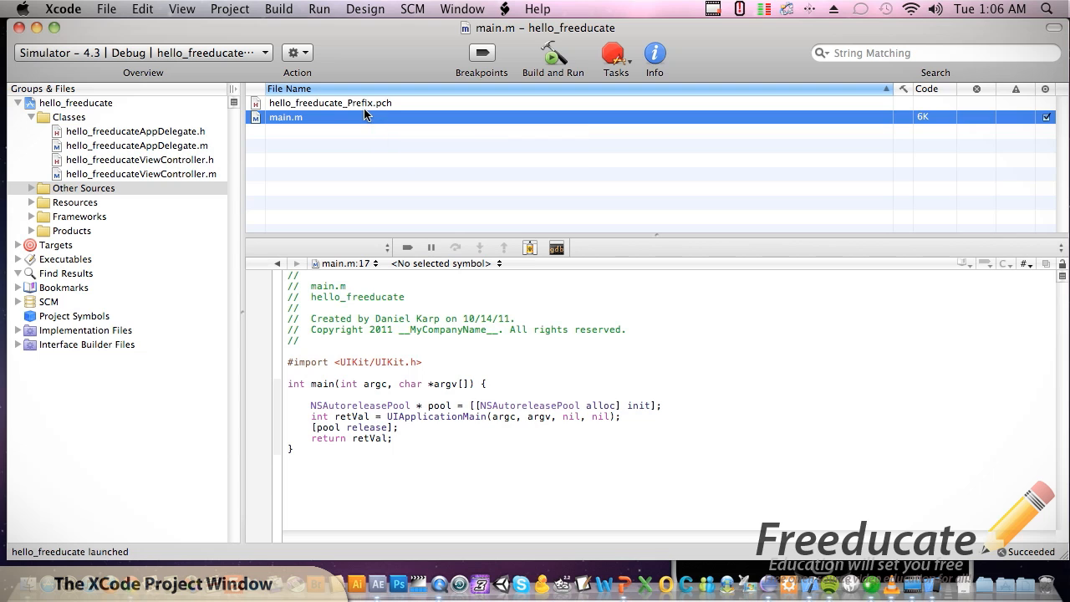
{"action": "left_click", "coordinate": [75, 202]}
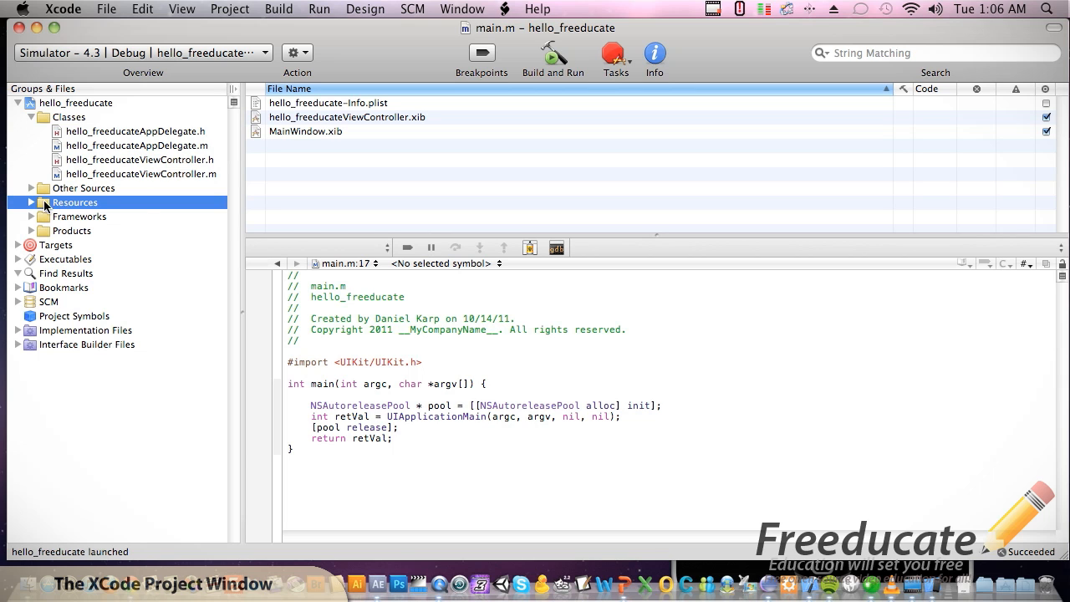
- Open hello_freeducate-Info.plist from Resources and narrow the file list to that plist
{"action": "left_click", "coordinate": [31, 203]}
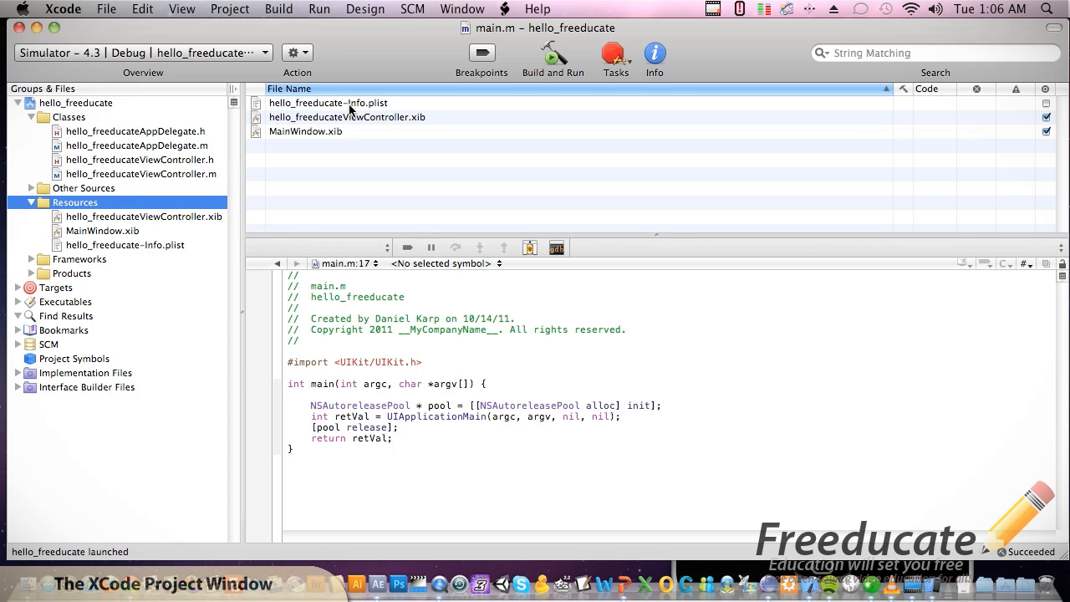
{"action": "left_click", "coordinate": [328, 102]}
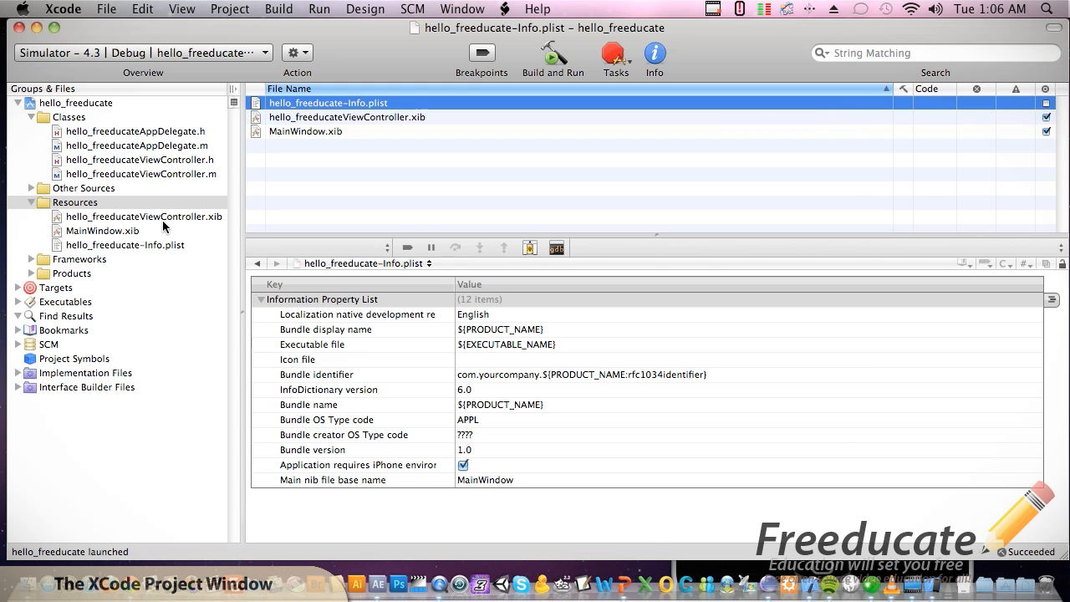
{"action": "mouse_move", "coordinate": [143, 216]}
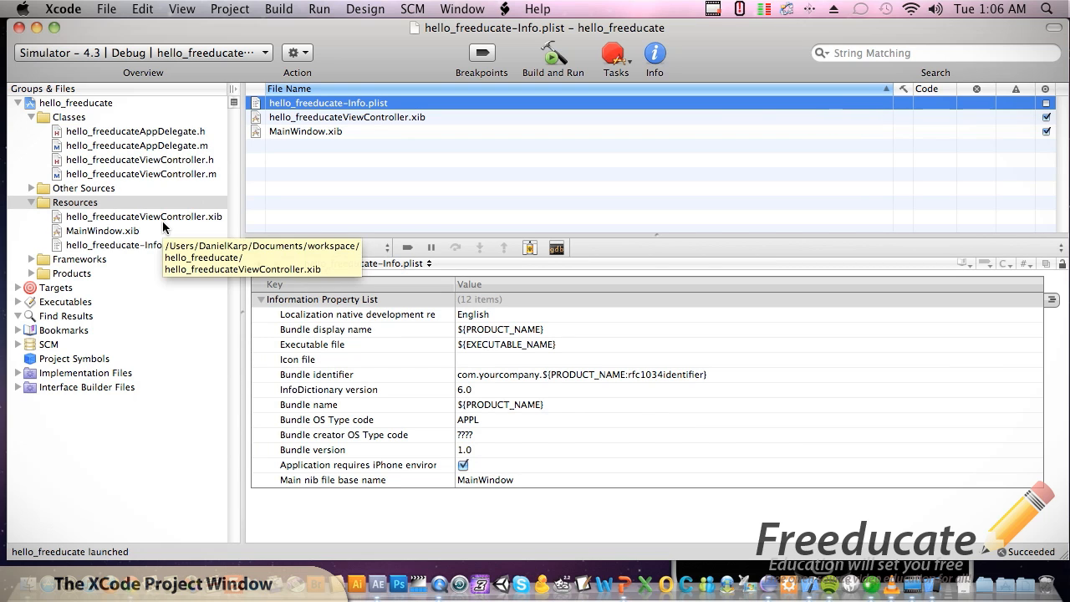
{"action": "mouse_move", "coordinate": [109, 215]}
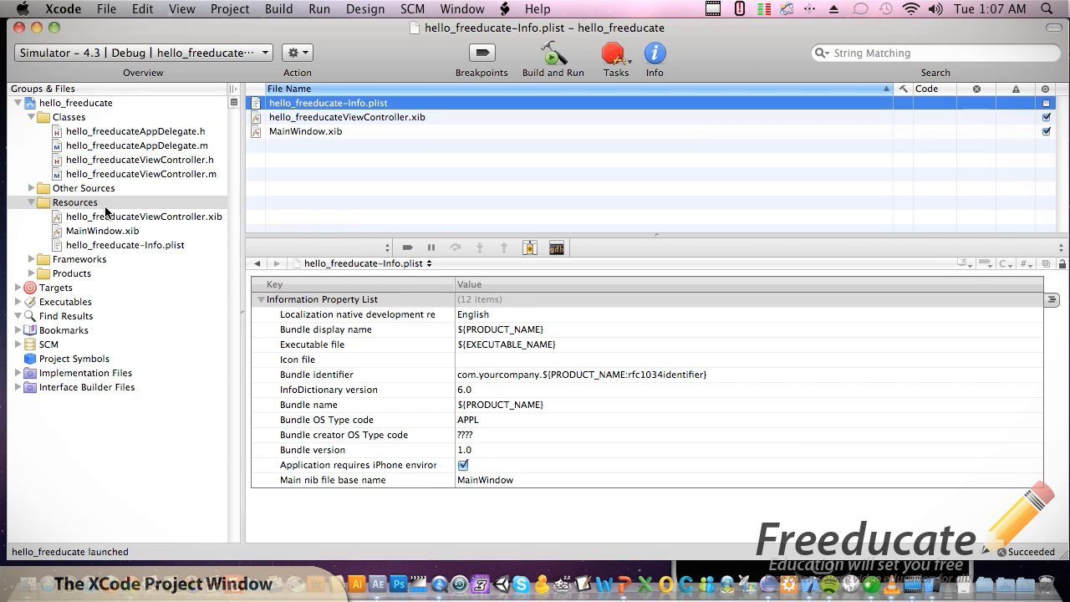
{"action": "mouse_move", "coordinate": [143, 228]}
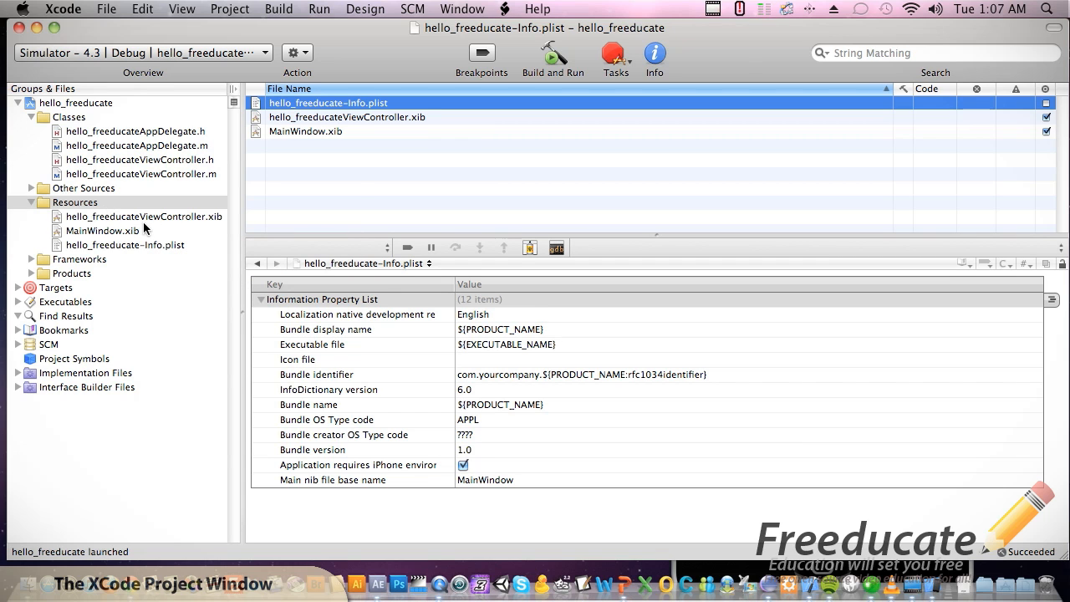
{"action": "left_click", "coordinate": [142, 216]}
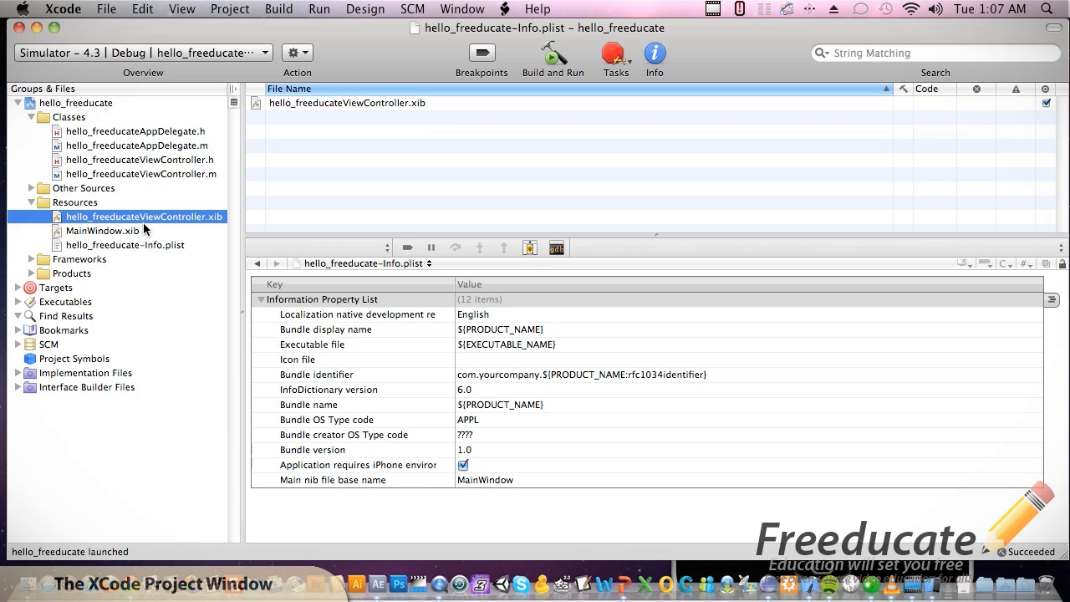
{"action": "left_click", "coordinate": [125, 245]}
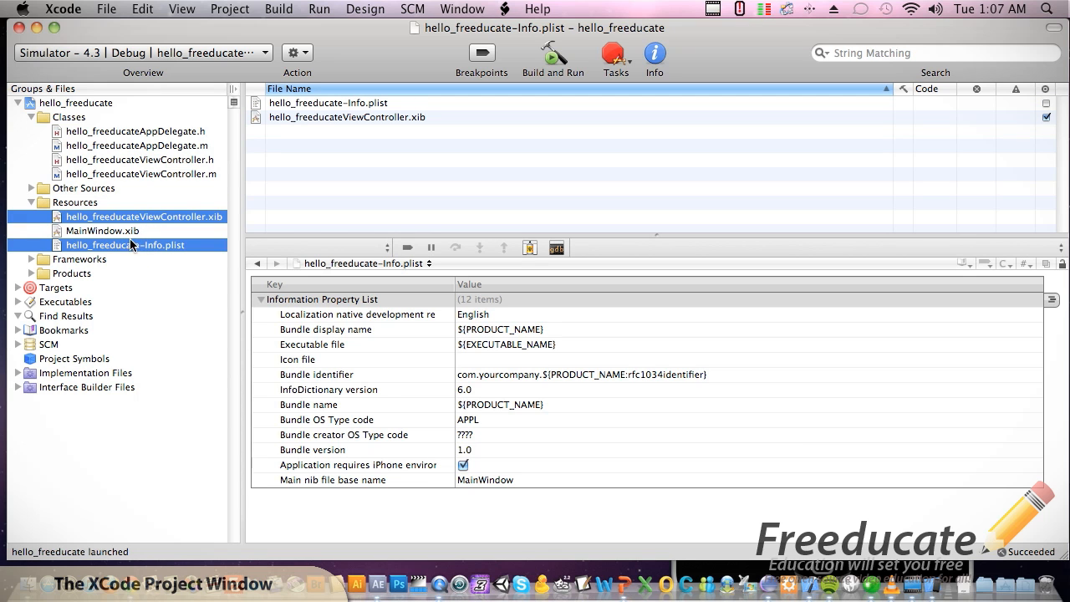
{"action": "left_click", "coordinate": [124, 244]}
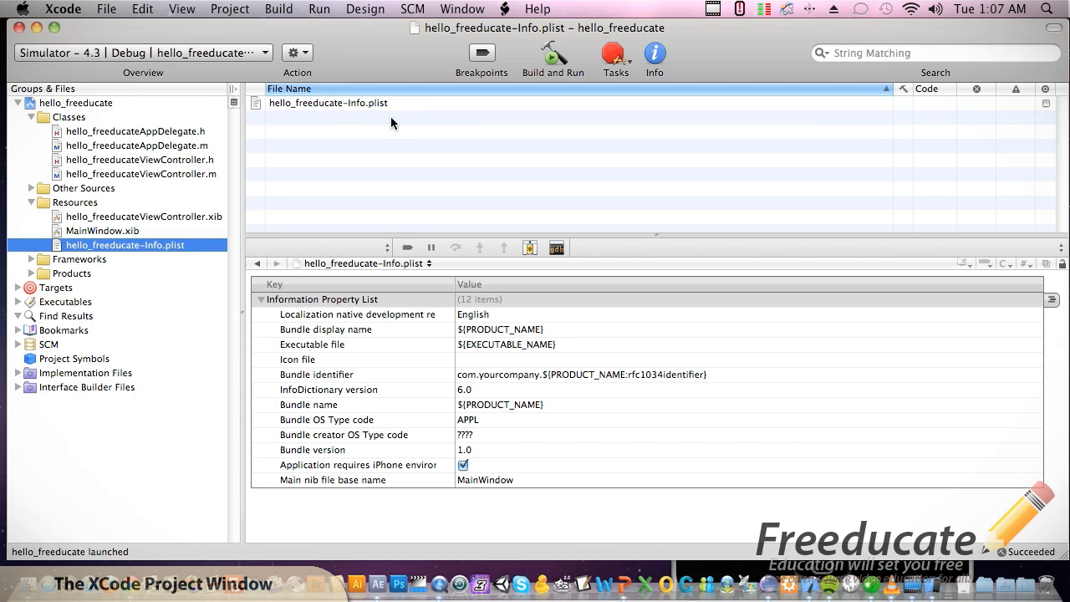
{"action": "mouse_move", "coordinate": [364, 301]}
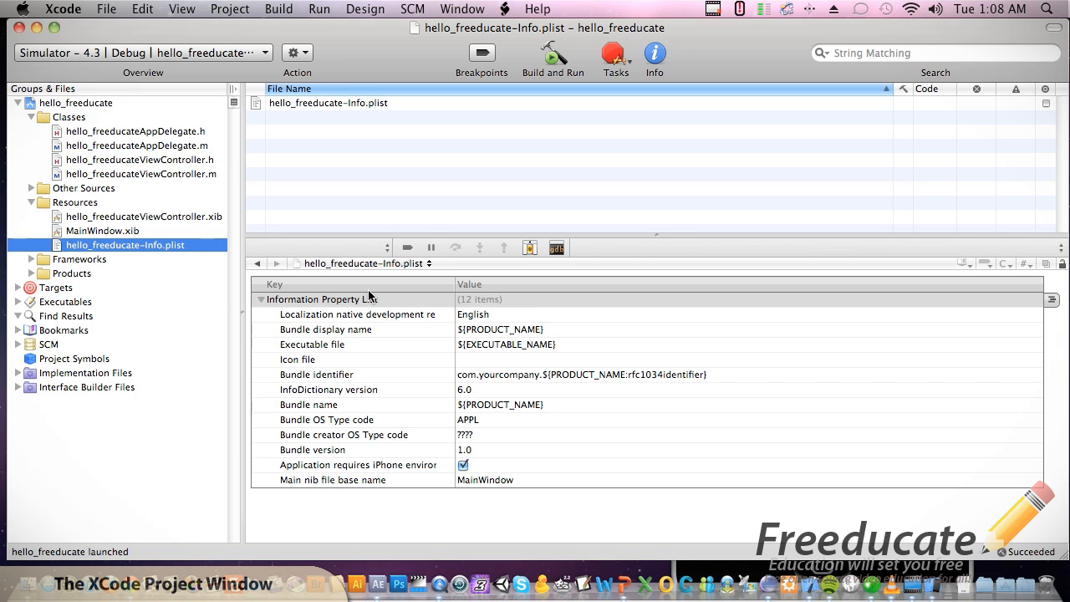
{"action": "mouse_move", "coordinate": [464, 313]}
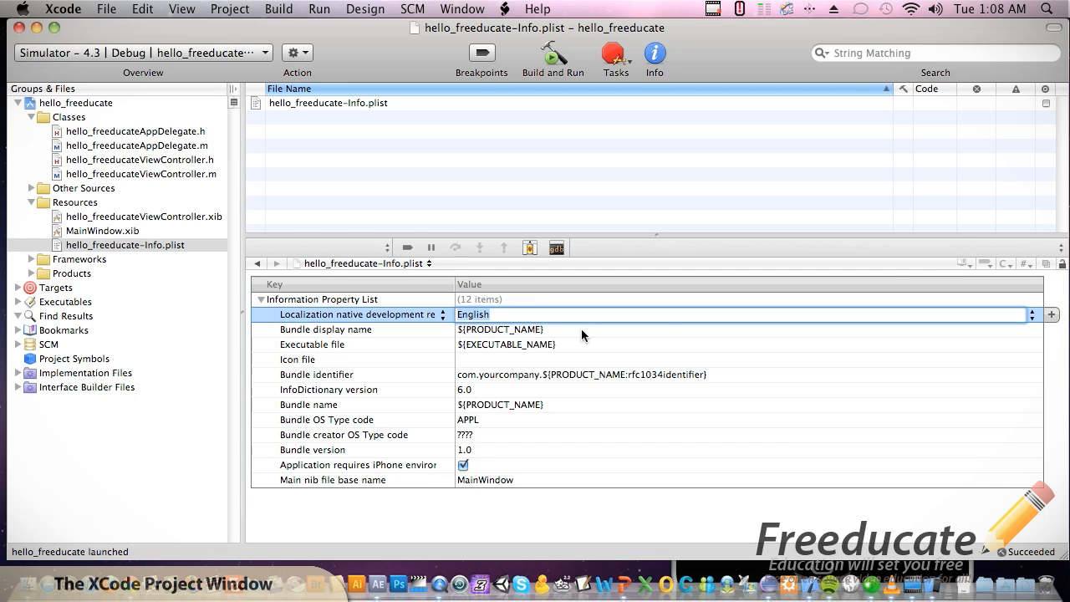
- Stop editing the plist localization value and select the Frameworks group
{"action": "left_click", "coordinate": [1032, 315]}
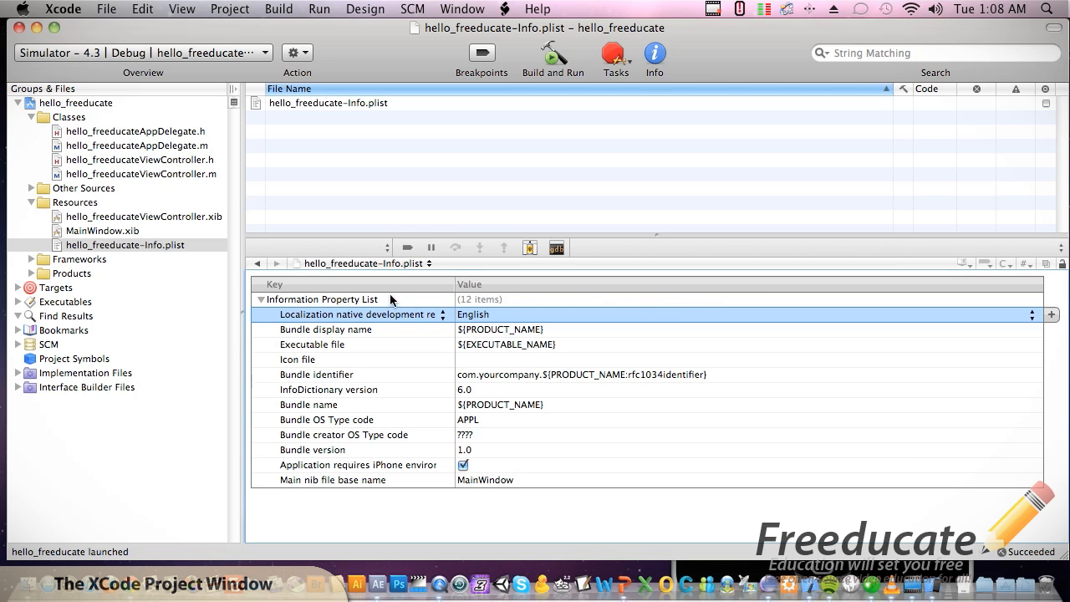
{"action": "mouse_move", "coordinate": [291, 372]}
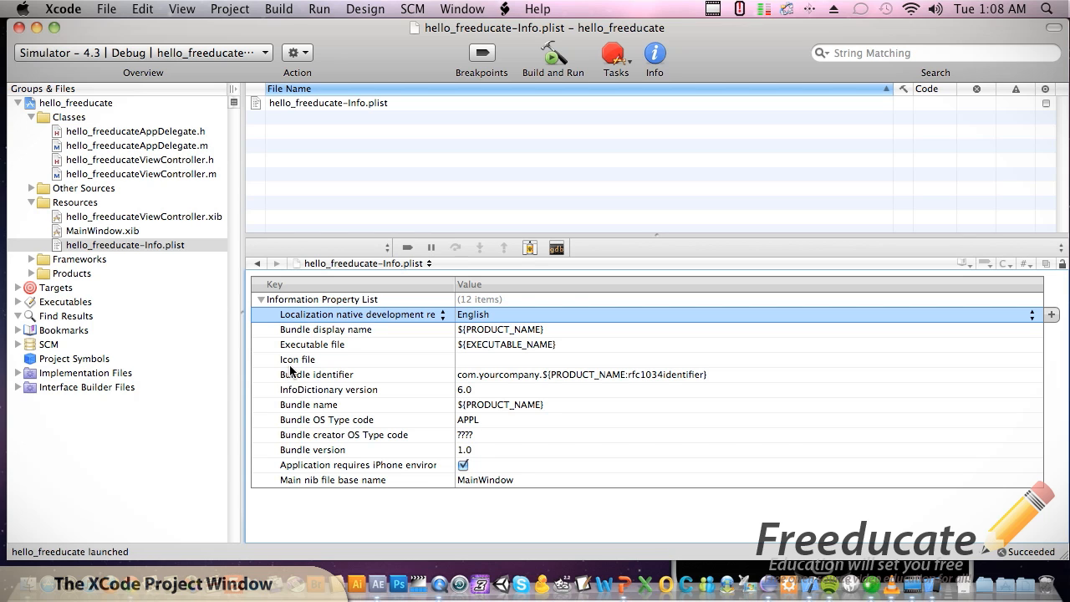
{"action": "left_click", "coordinate": [78, 259]}
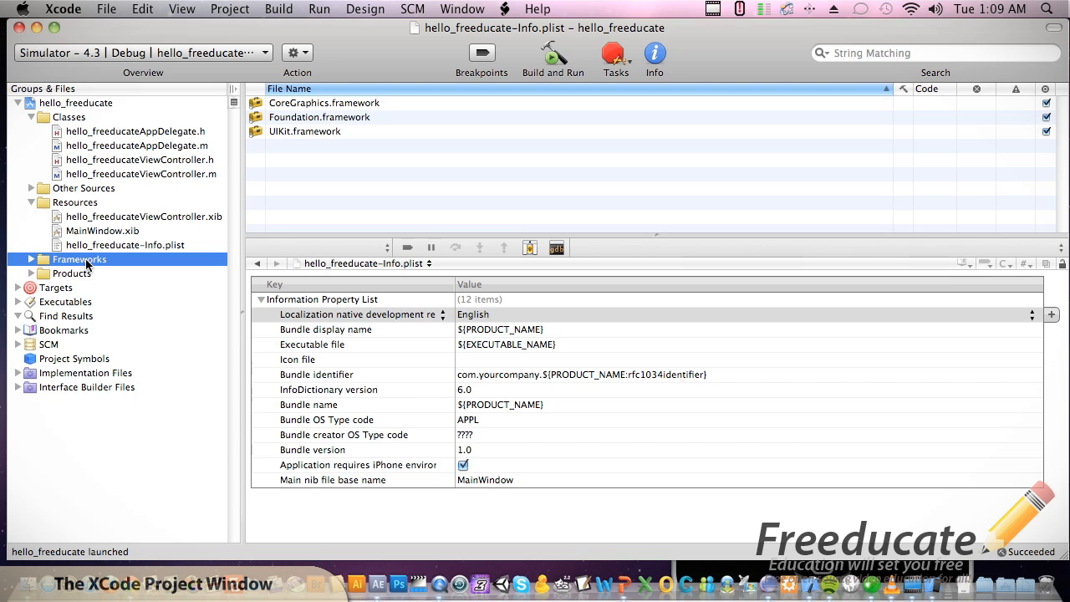
- Expand Products, select hello_freeducate.app, and start Build and Run again
{"action": "left_click", "coordinate": [71, 273]}
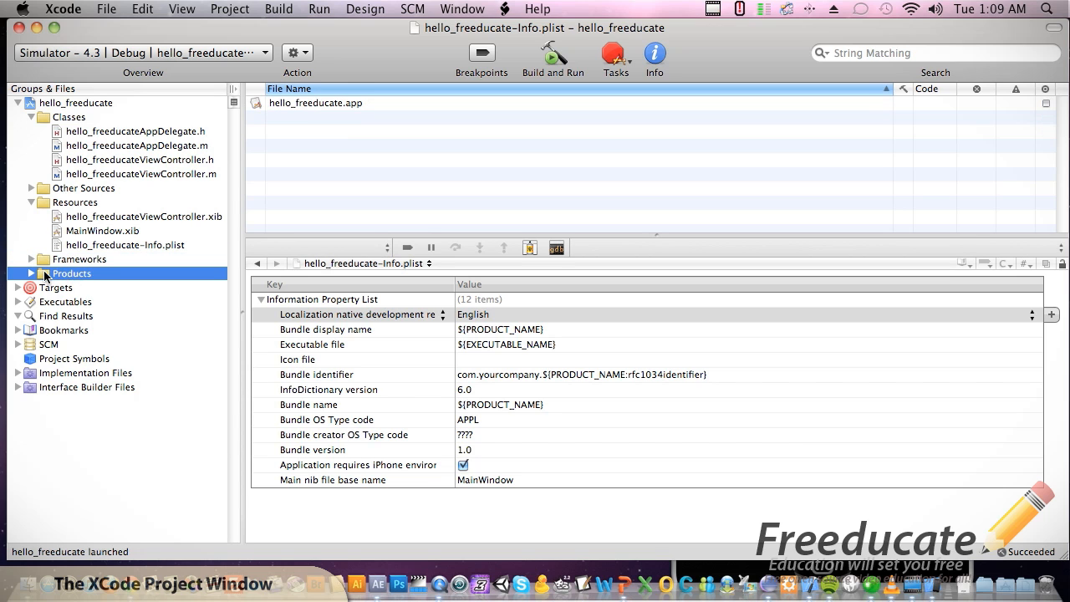
{"action": "left_click", "coordinate": [31, 273]}
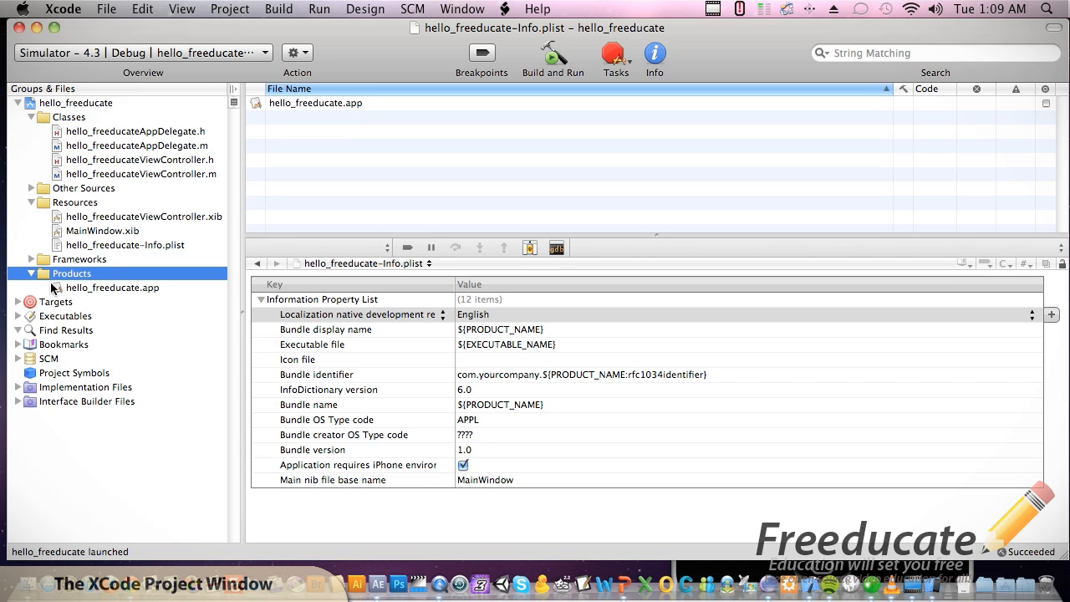
{"action": "left_click", "coordinate": [111, 287]}
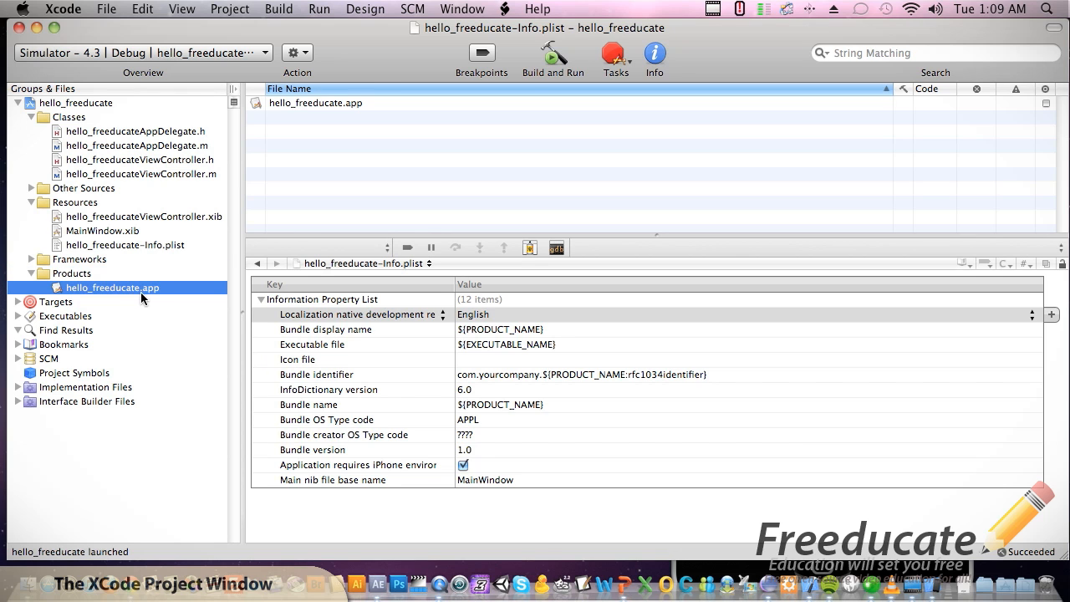
{"action": "left_click", "coordinate": [553, 59]}
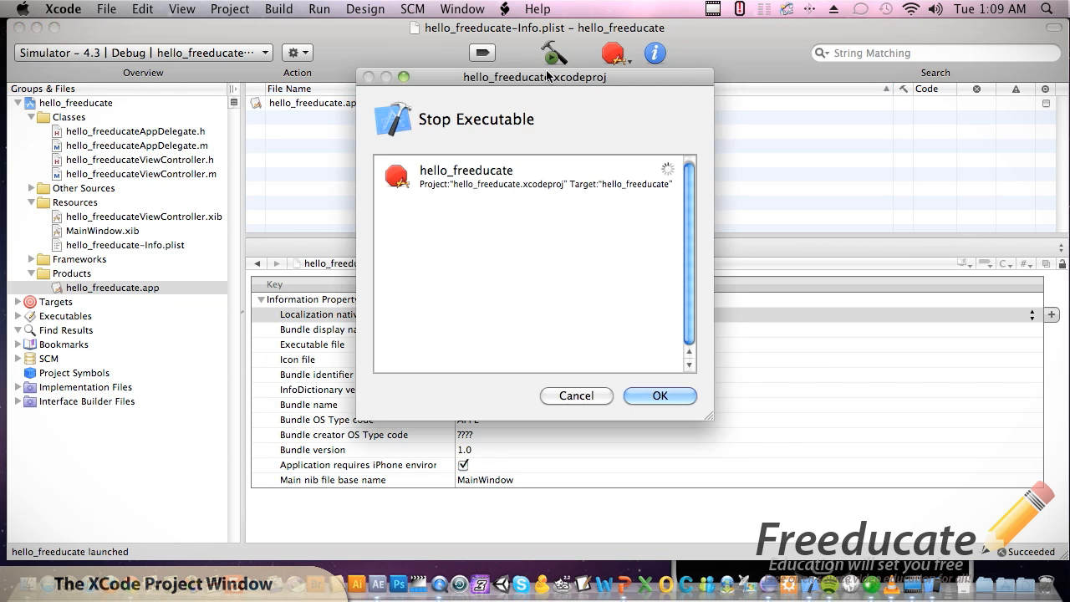
- Confirm stopping the old run, relaunch in iOS Simulator, and return to Xcode
{"action": "left_click", "coordinate": [659, 396]}
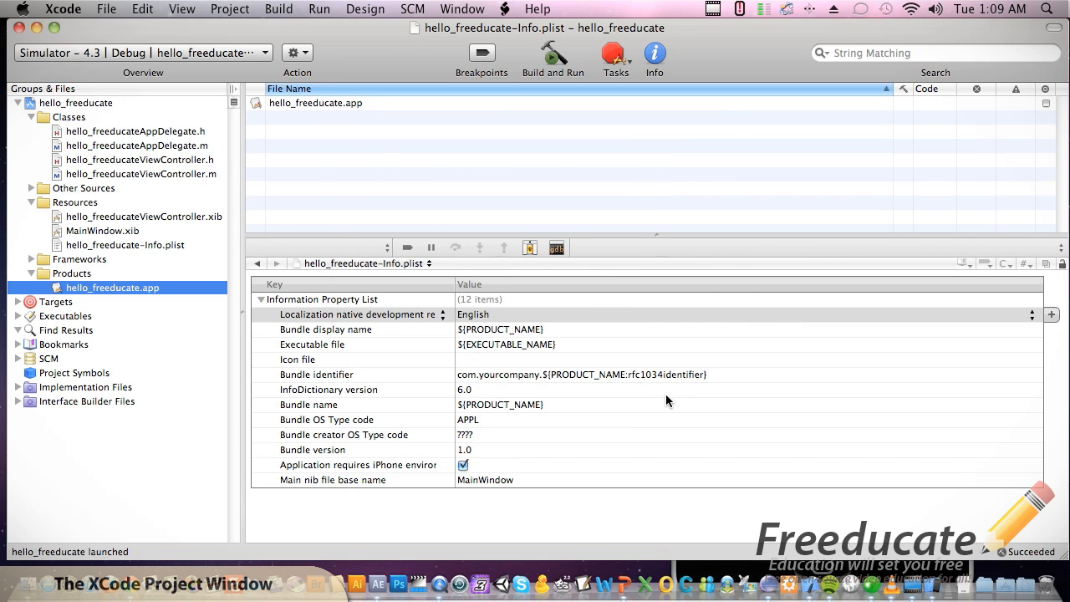
{"action": "left_click", "coordinate": [553, 52]}
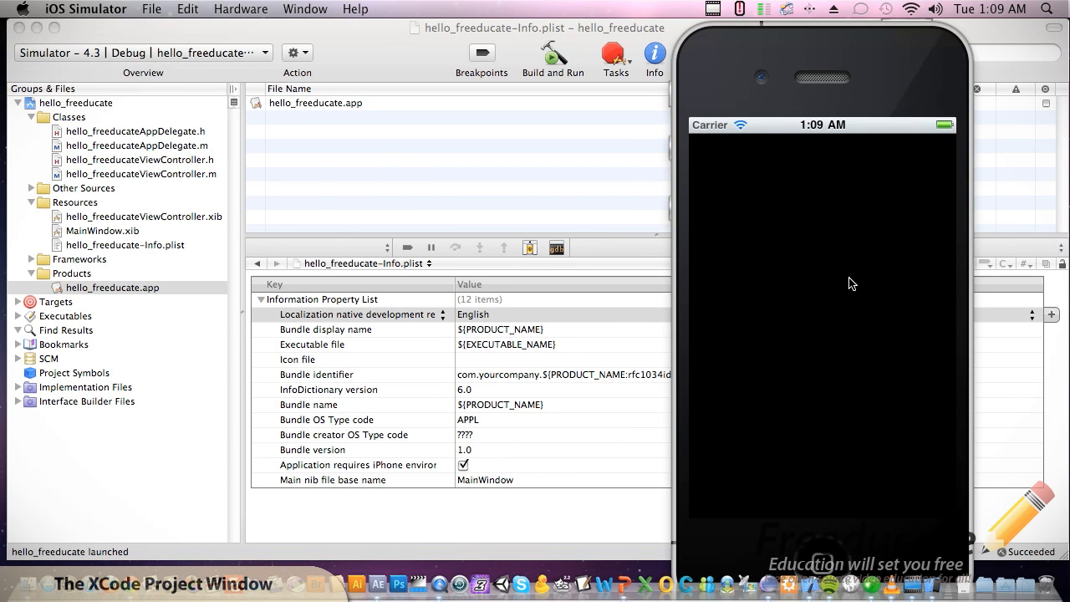
{"action": "left_click", "coordinate": [316, 103]}
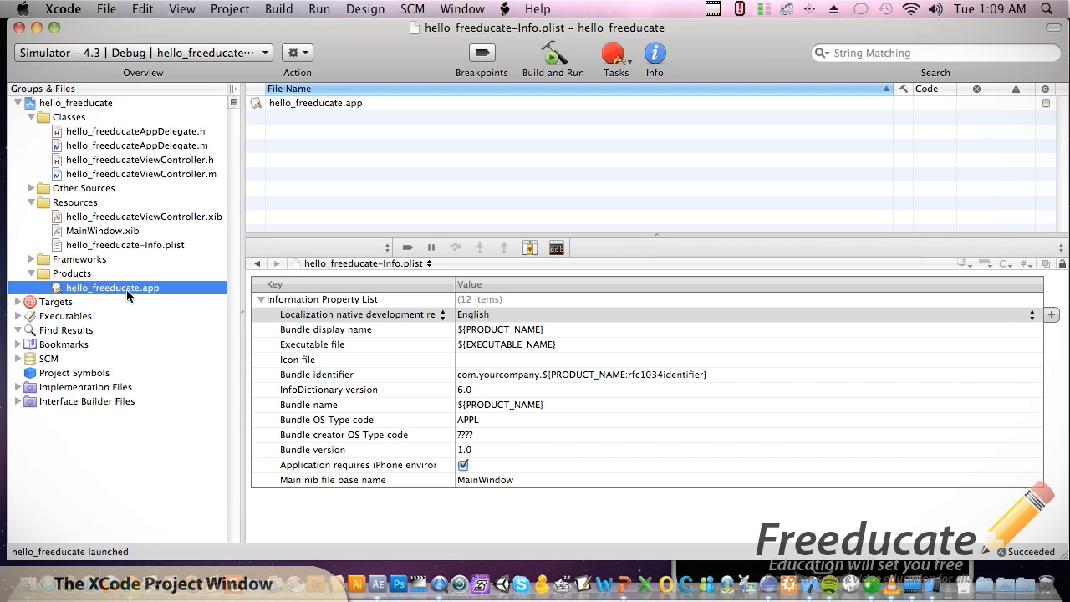
{"action": "mouse_move", "coordinate": [141, 319]}
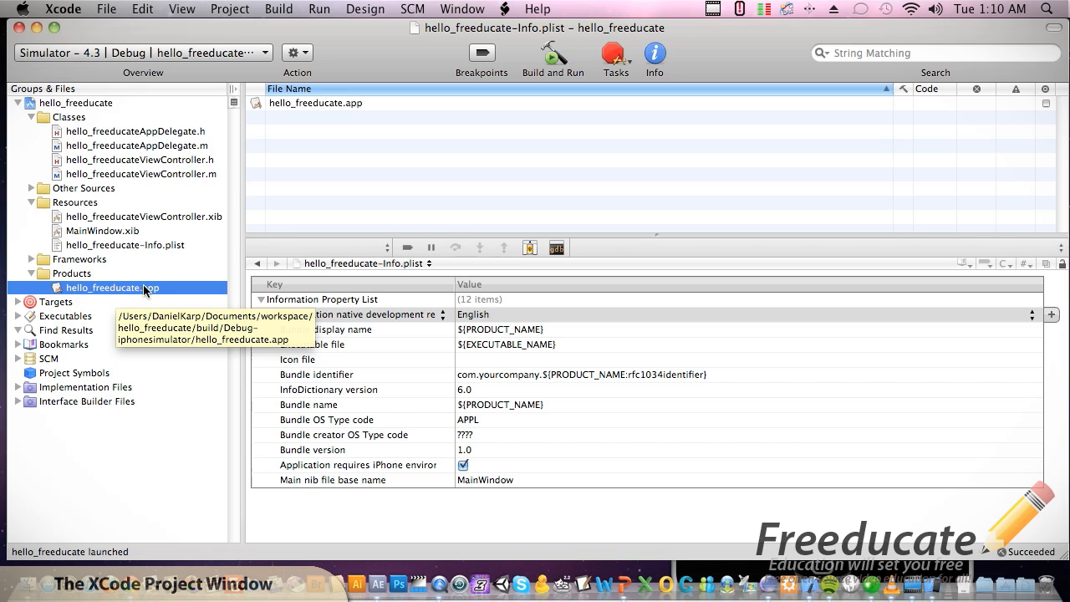
{"action": "mouse_move", "coordinate": [140, 291]}
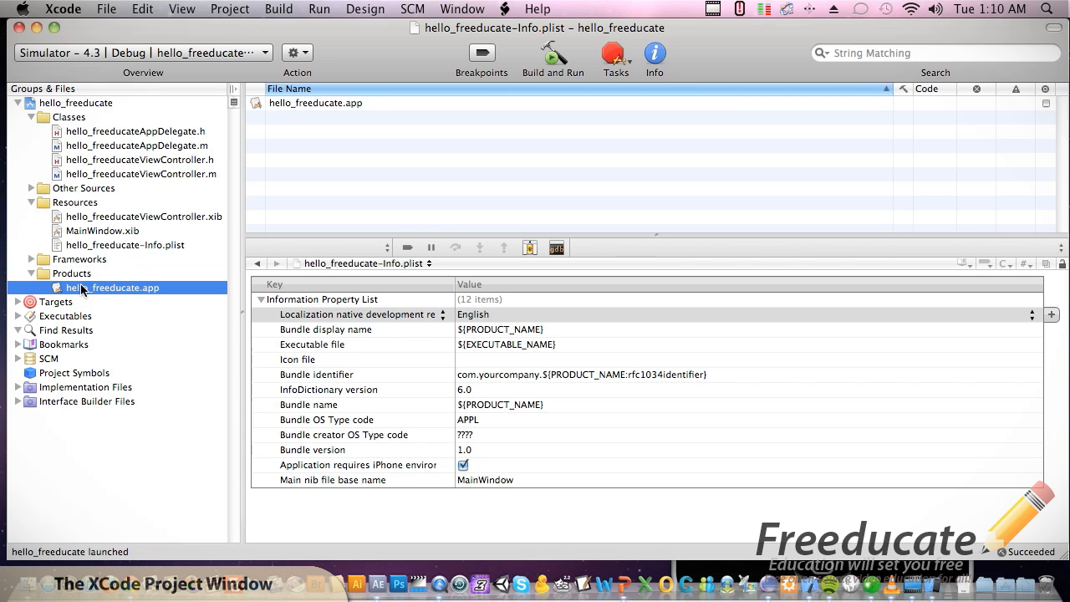
{"action": "mouse_move", "coordinate": [152, 276]}
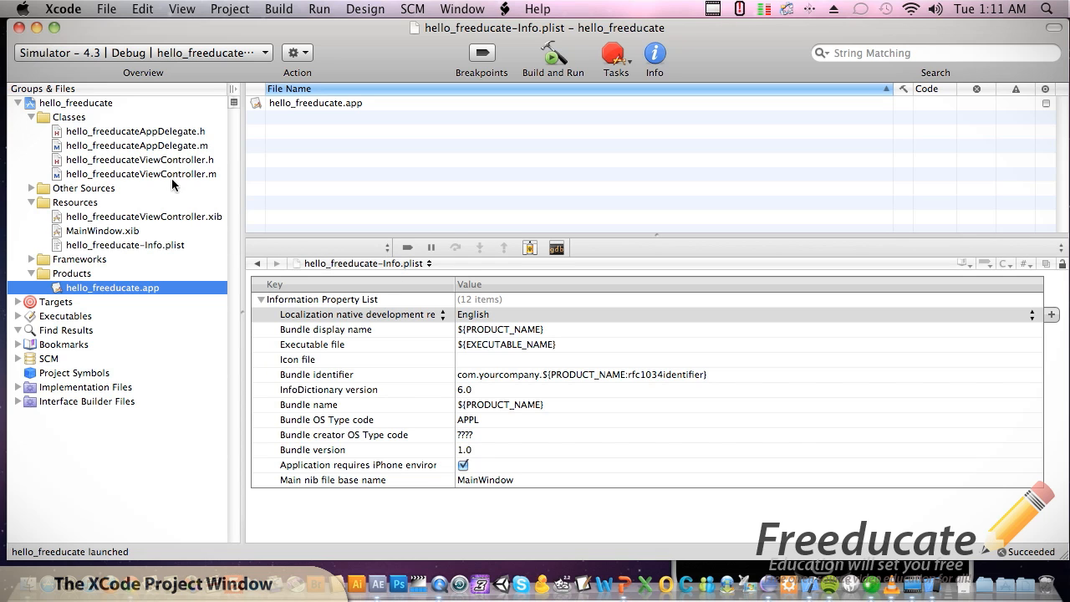
{"action": "mouse_move", "coordinate": [113, 197]}
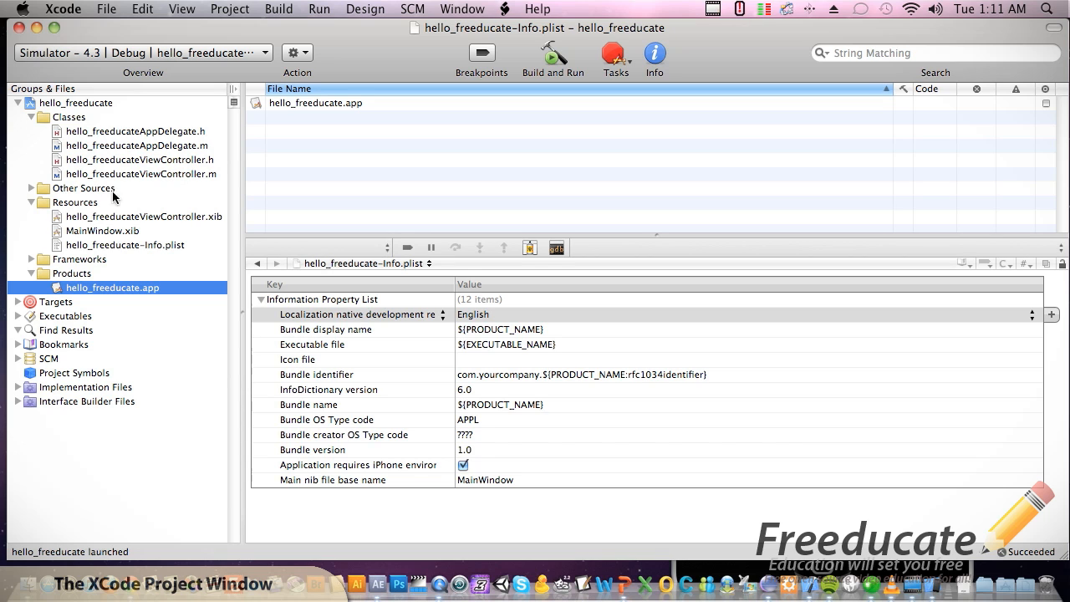
{"action": "mouse_move", "coordinate": [374, 154]}
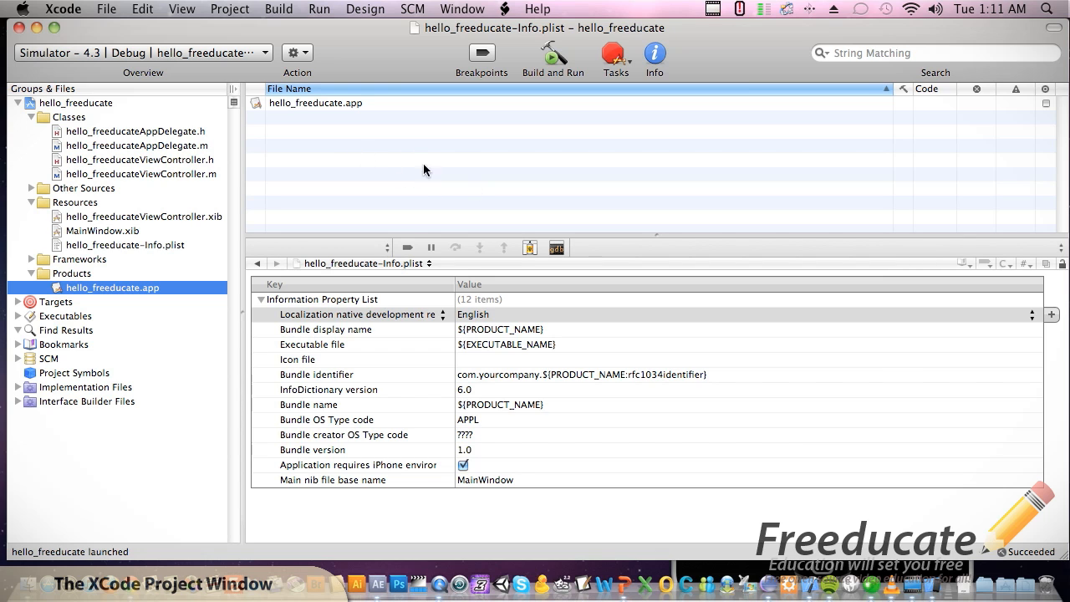
{"action": "mouse_move", "coordinate": [335, 346]}
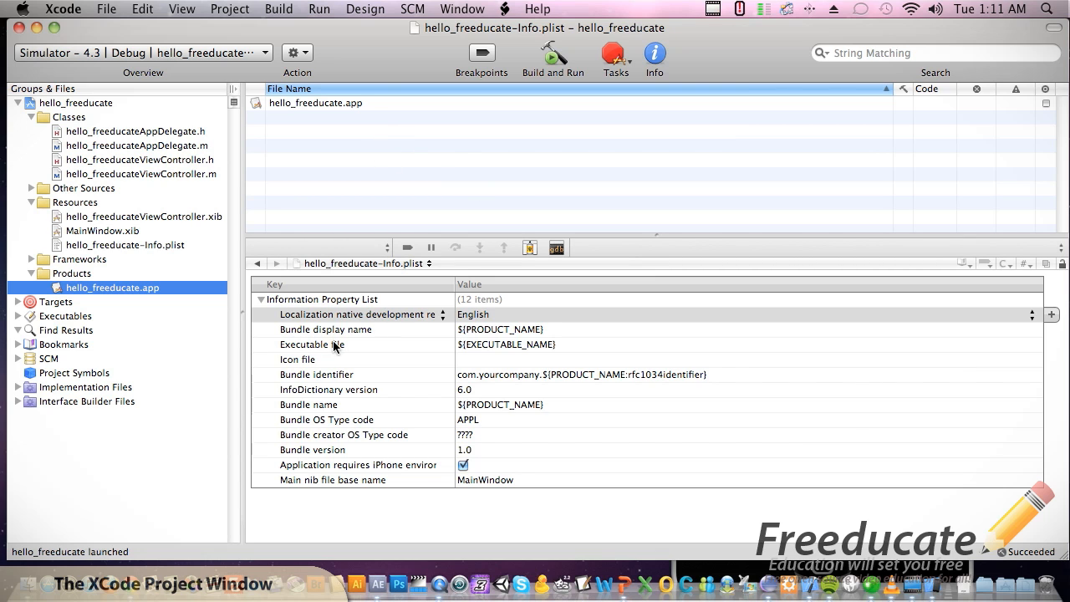